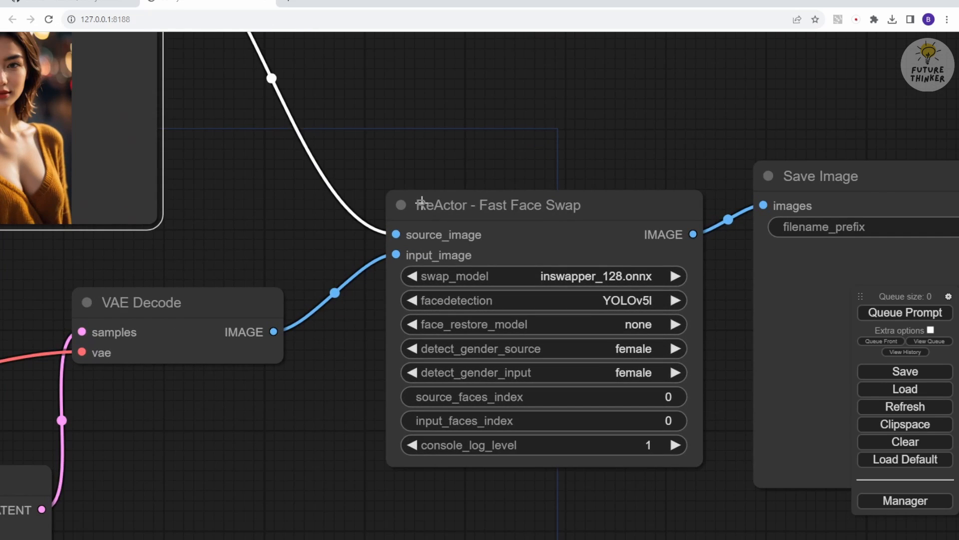
mouse_move(589, 207)
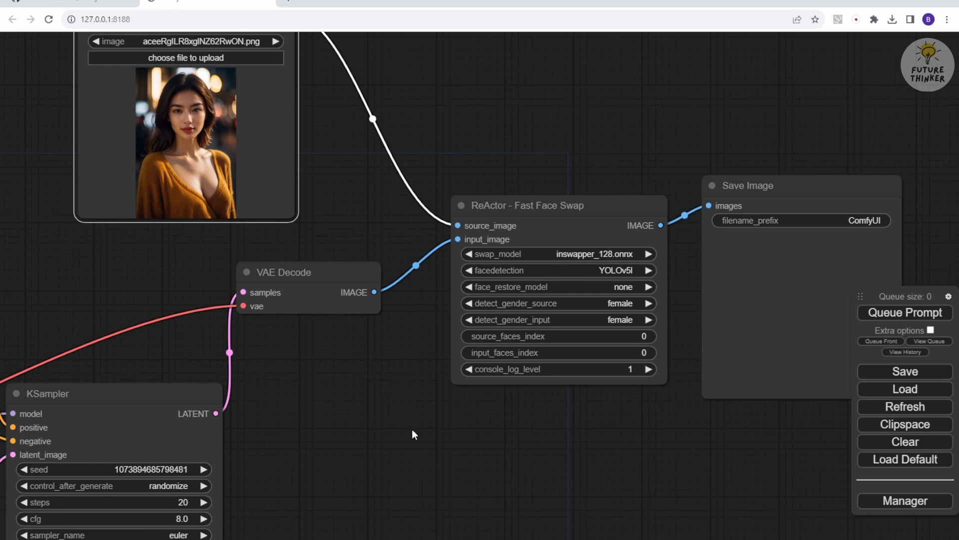
Zoom out to review the existing ReActor workflow before clearing the canvas.
scroll(down, 3)
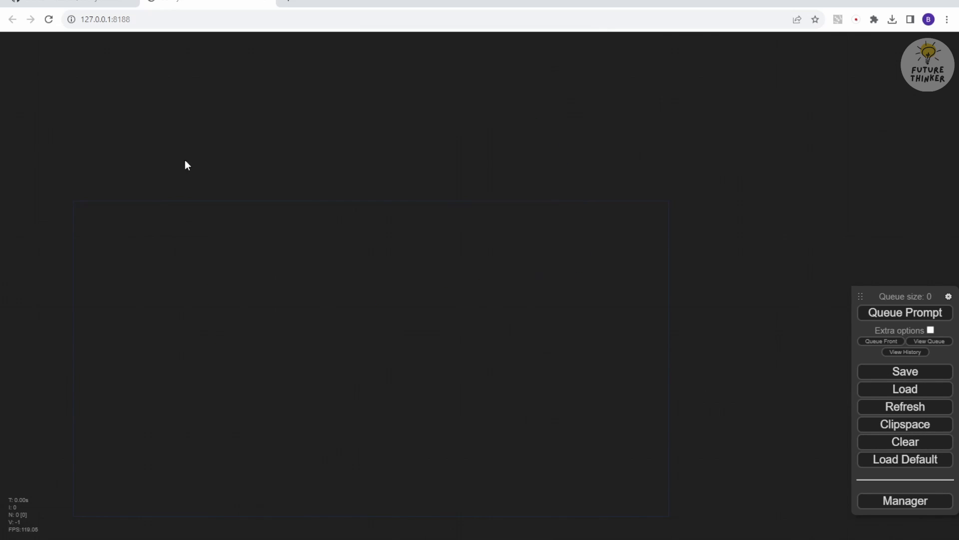
Load the default text-to-image workflow and confirm the dialog.
click(905, 458)
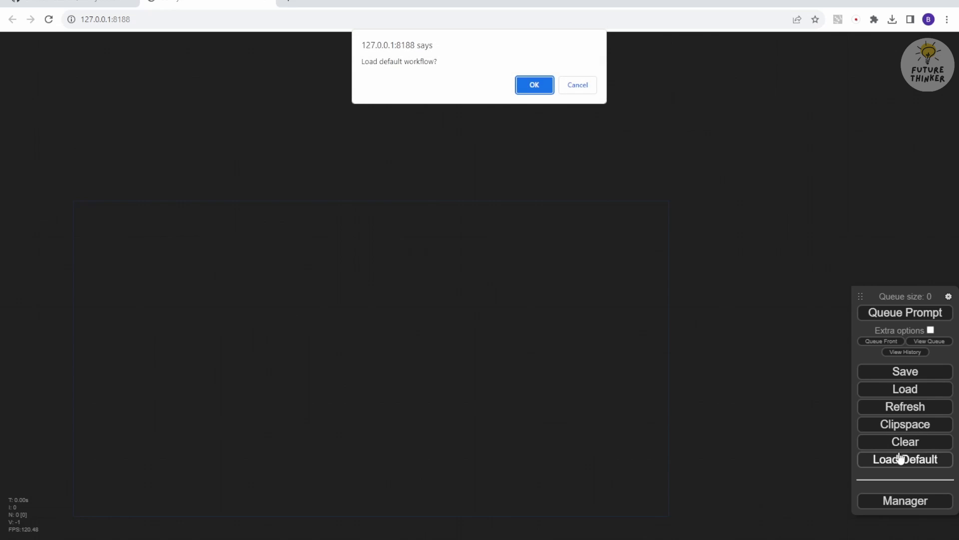
click(533, 84)
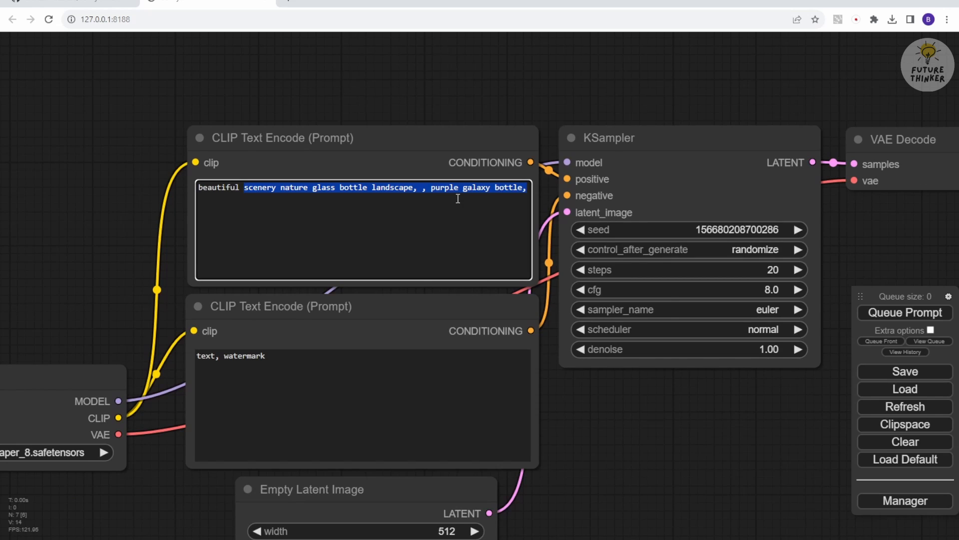
Enter the positive prompt 'beautiful girl sitting in a coffee shop, drink coffee'.
text(beautiful girl sitting in a c)
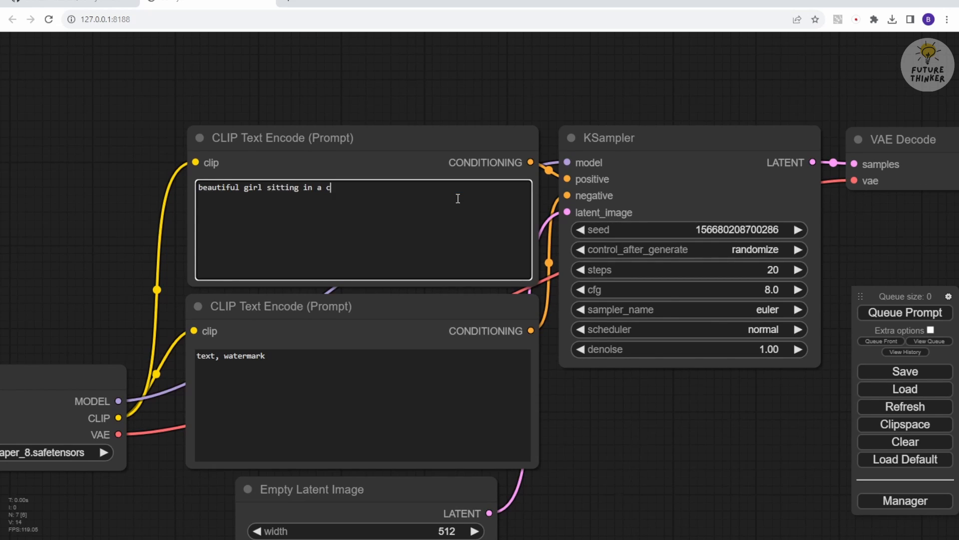
text(offee sh)
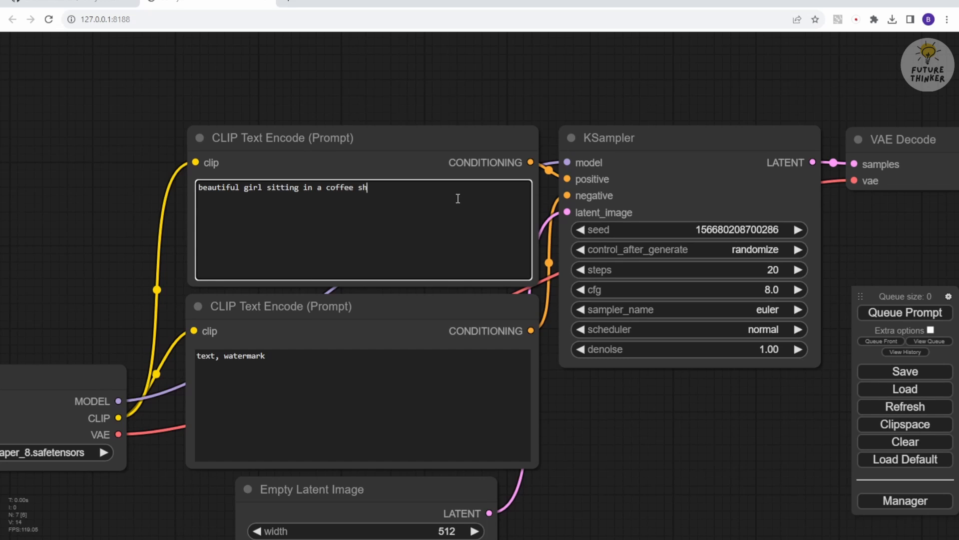
text(op,)
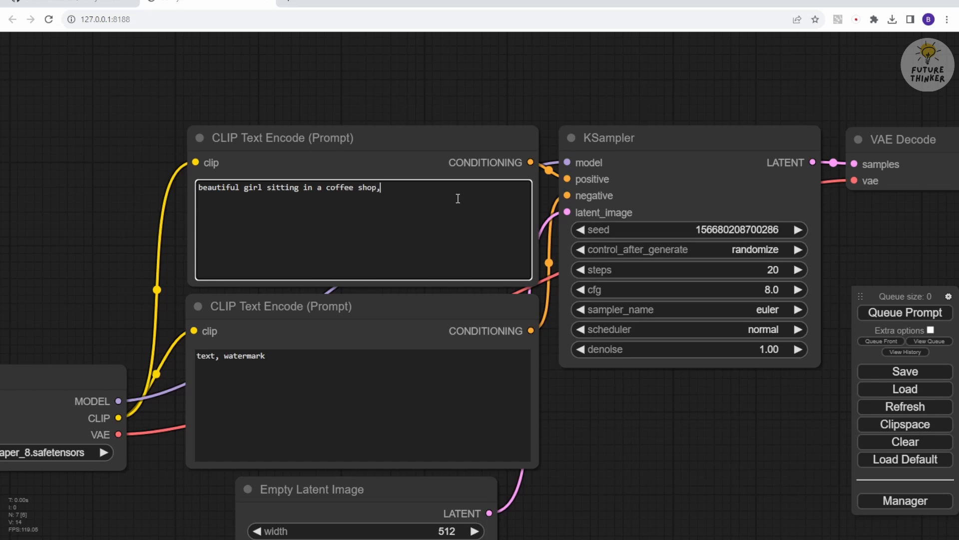
text(c)
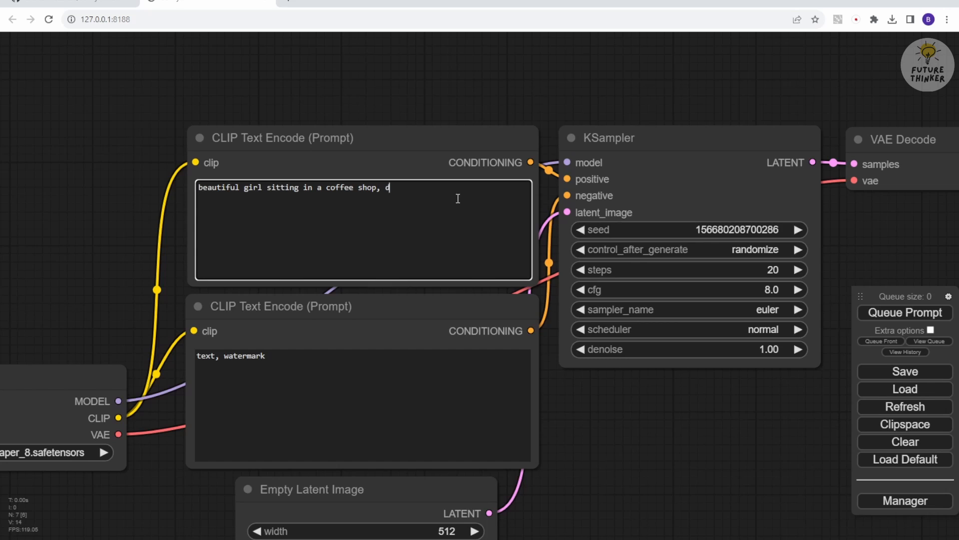
text(drink coff)
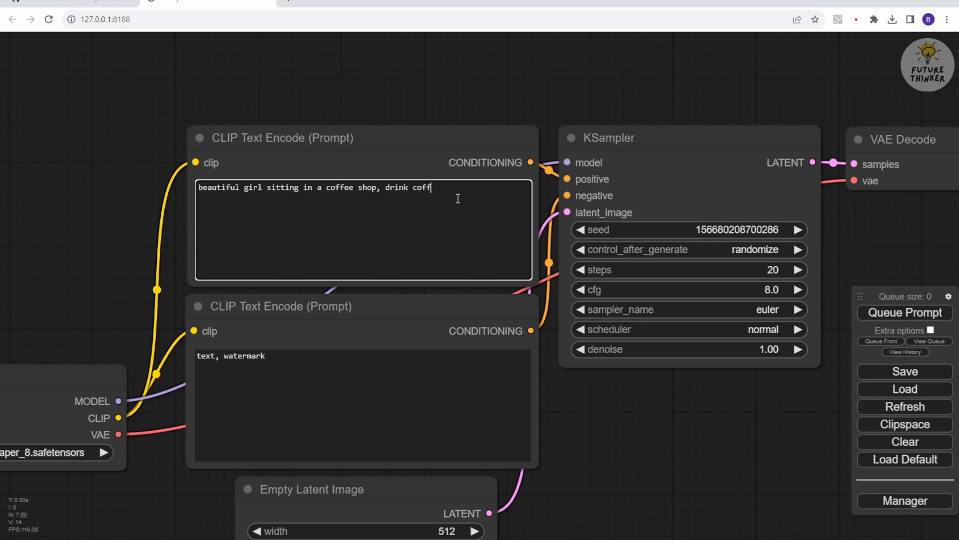
text(ee)
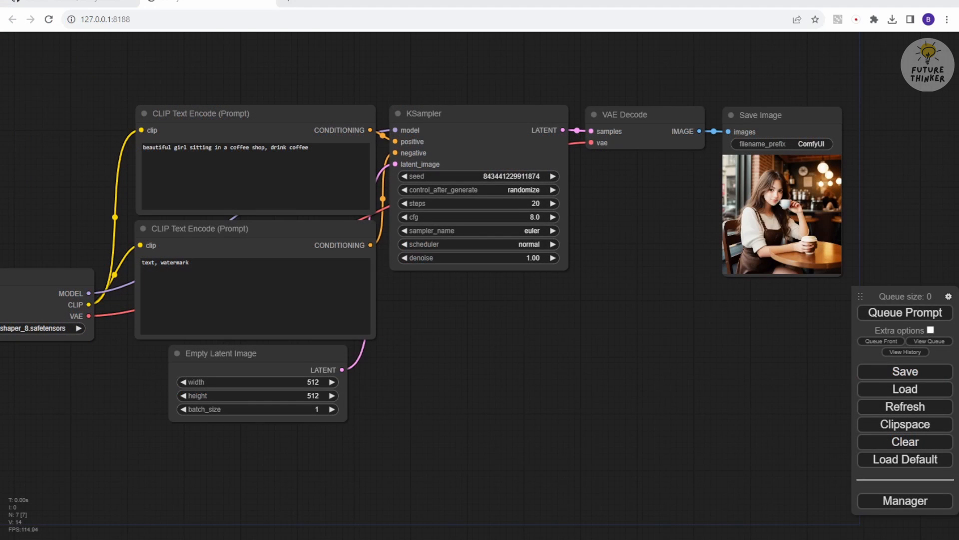
Add a ReActorFaceSwap node via the Add Node search for 'Reactor'.
right_click(510, 391)
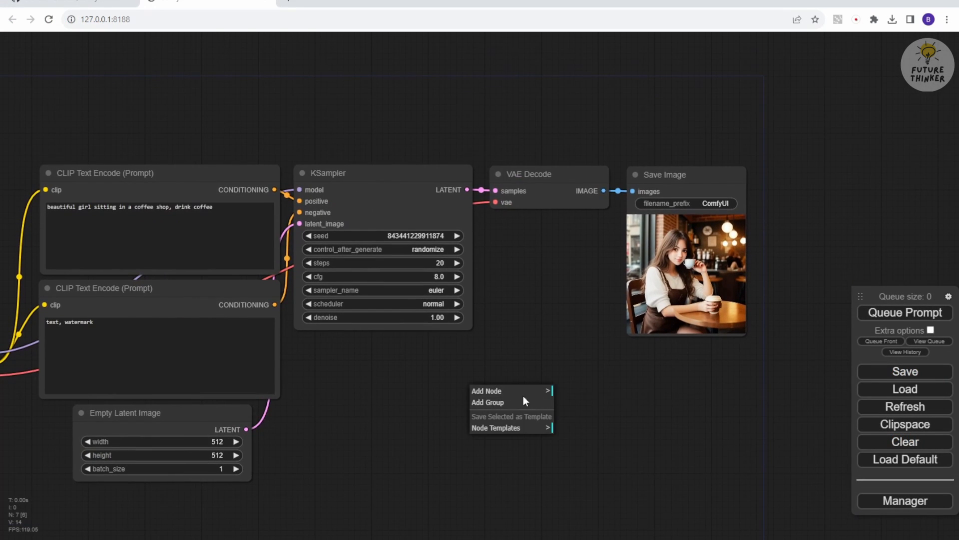
click(486, 390)
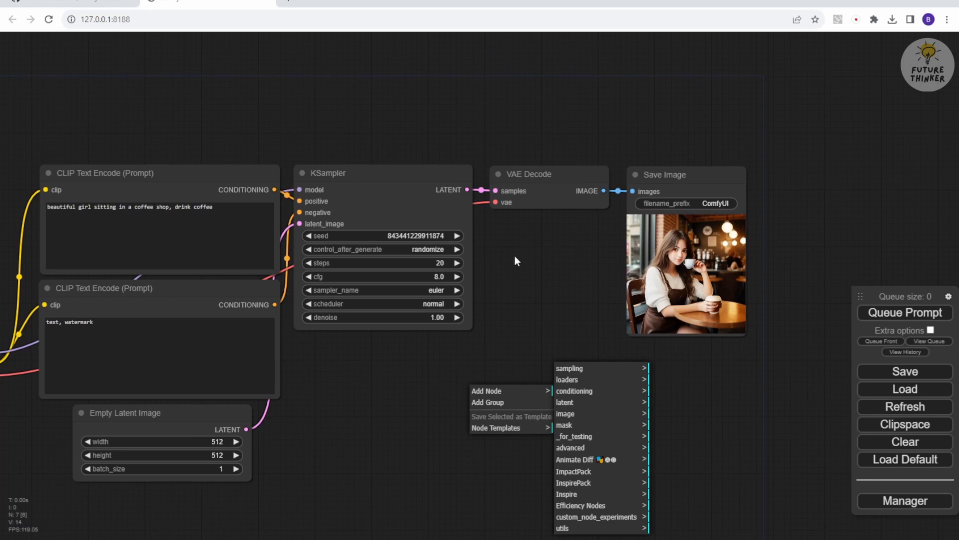
mouse_move(538, 312)
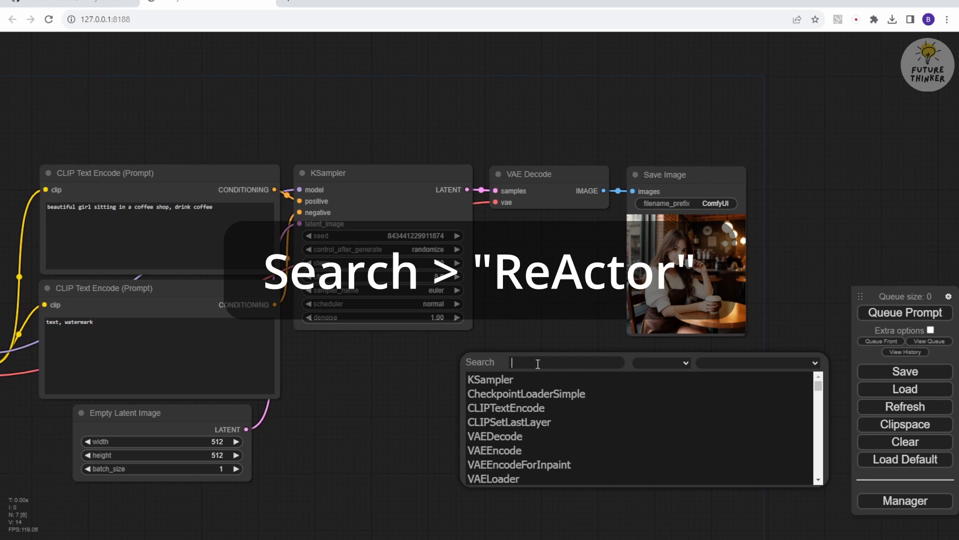
text(Reacto)
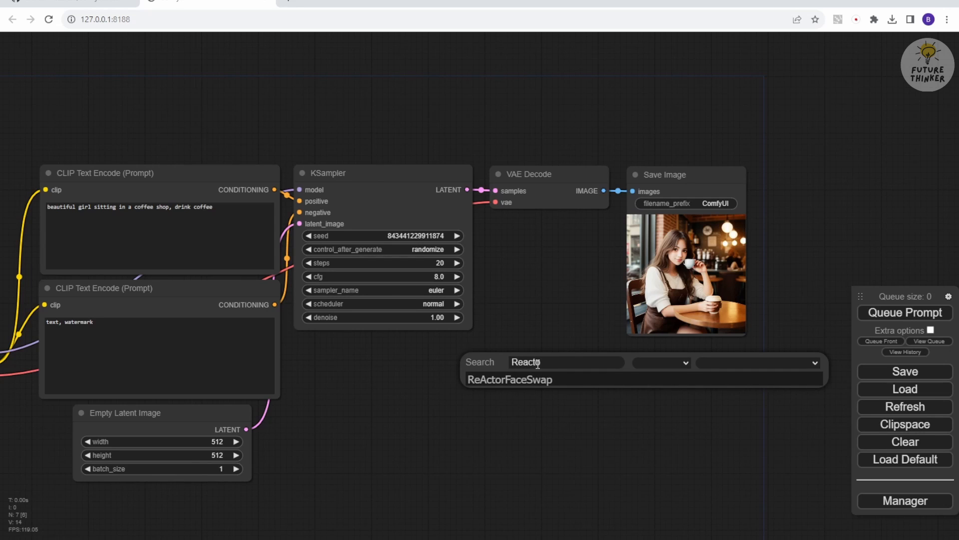
click(509, 380)
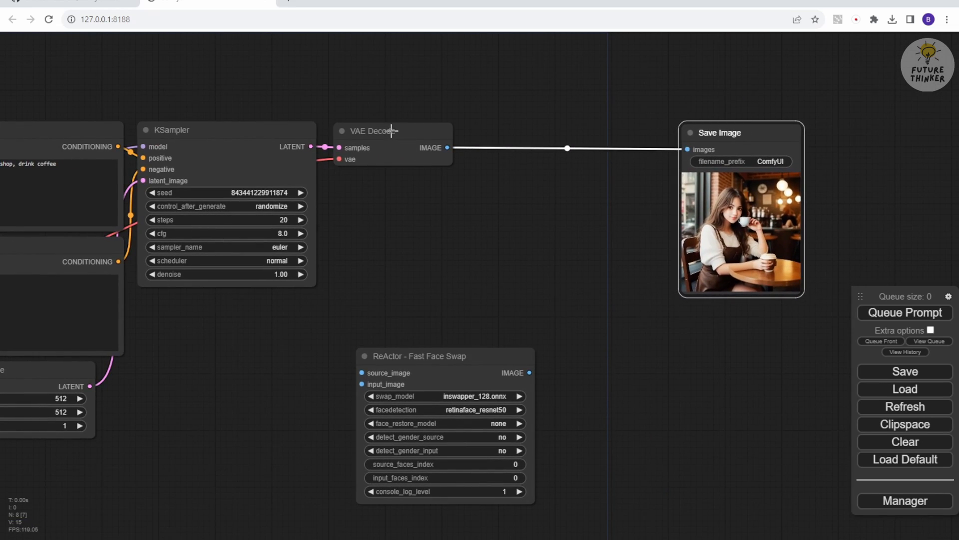
mouse_move(448, 149)
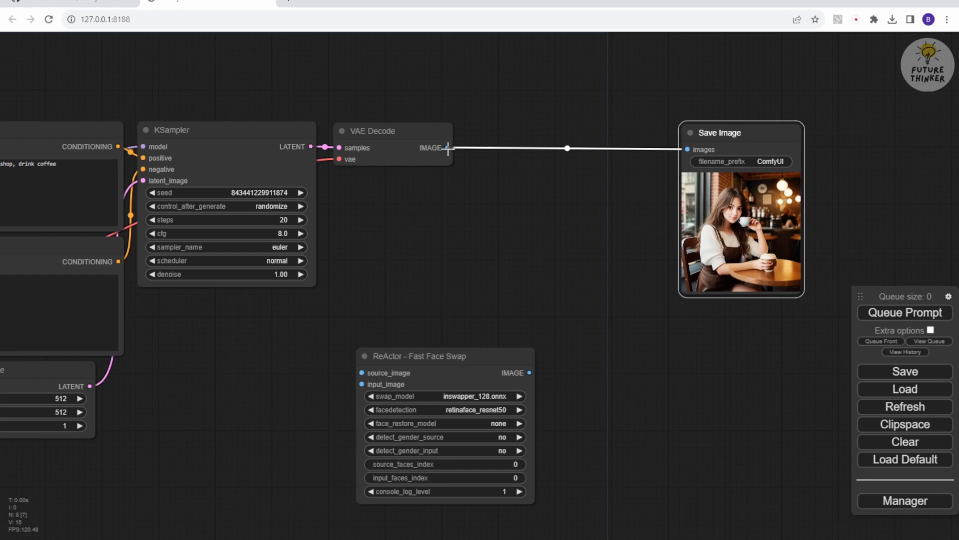
Link VAE Decode IMAGE to ReActor input_image and ReActor IMAGE to Save Image, then pull a source_image link.
drag(446, 148, 390, 278)
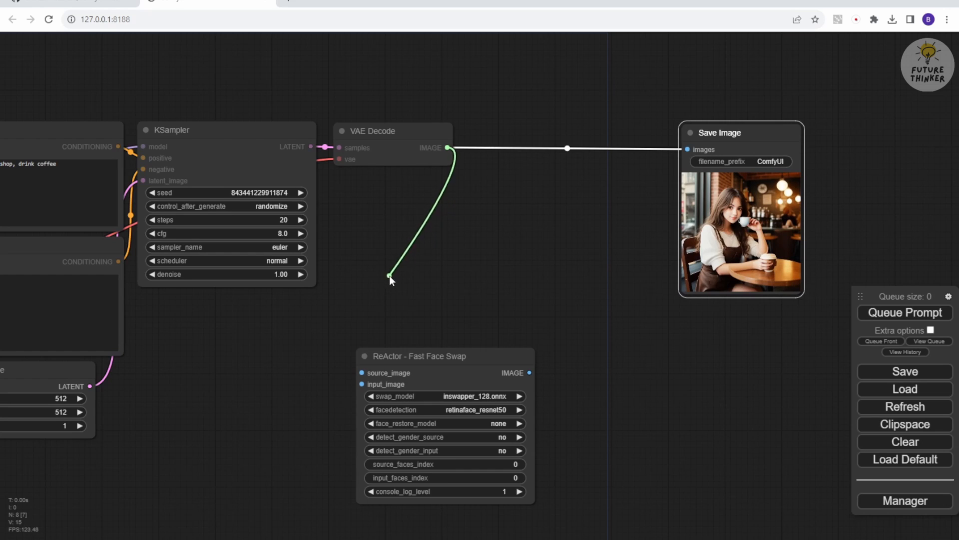
drag(391, 279, 312, 373)
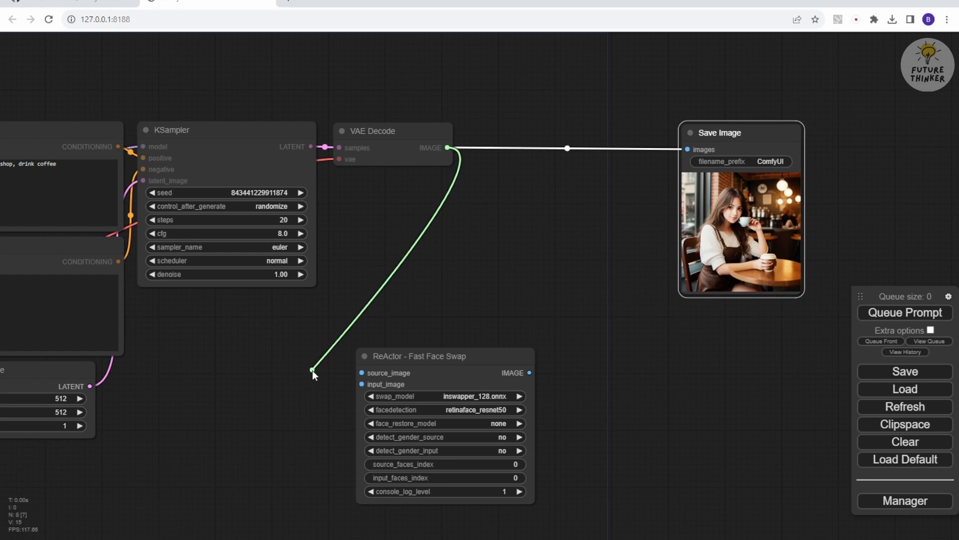
drag(312, 371, 362, 384)
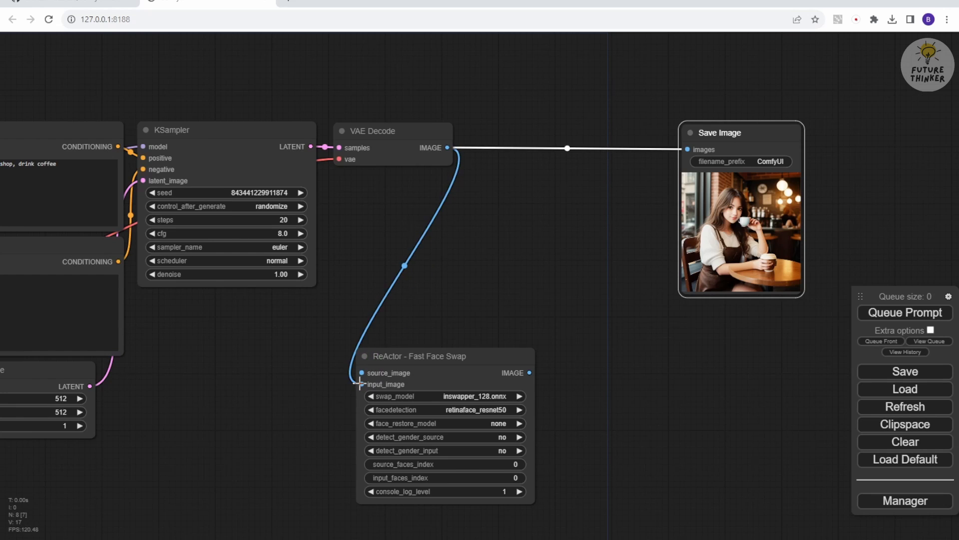
drag(529, 372, 582, 298)
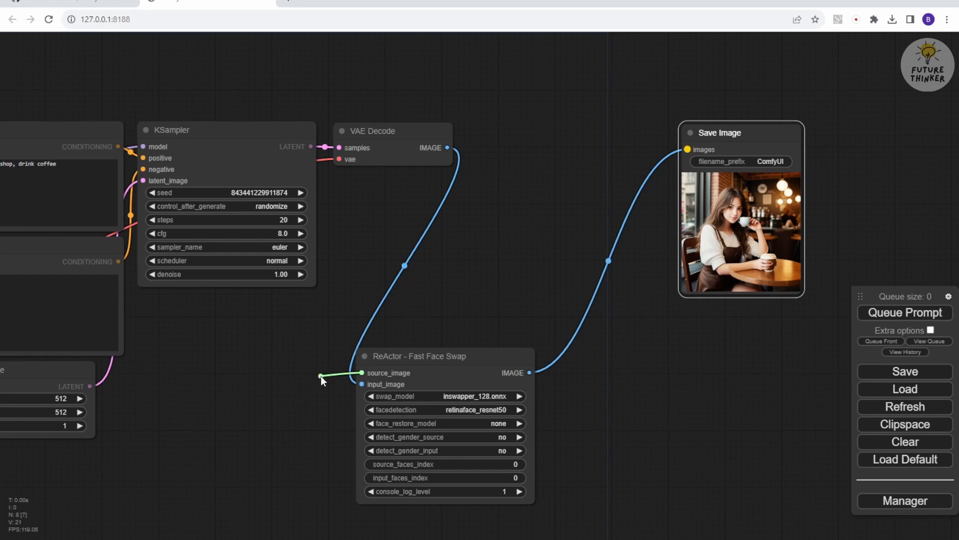
drag(323, 375, 234, 430)
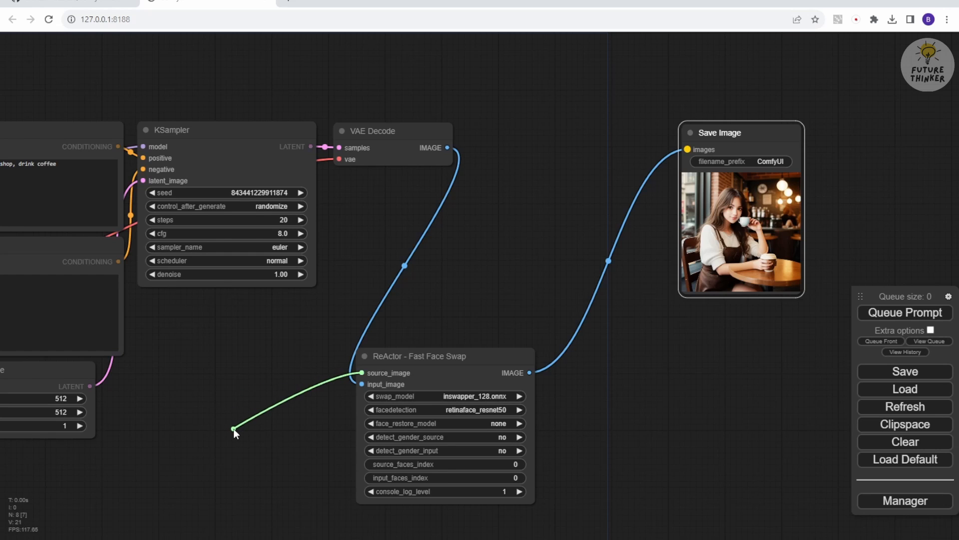
Add a Load Image node feeding source_image and choose the portrait photo as the source face.
click(236, 428)
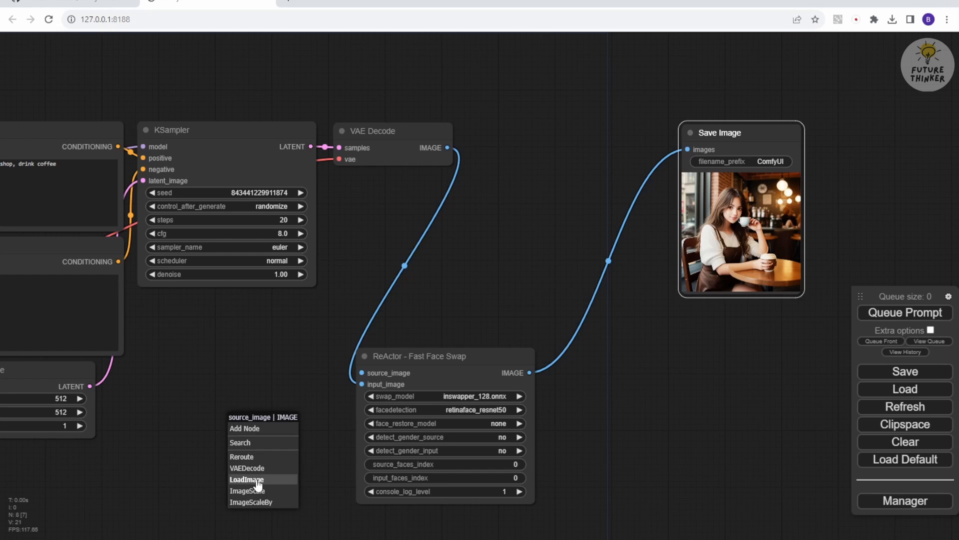
click(246, 479)
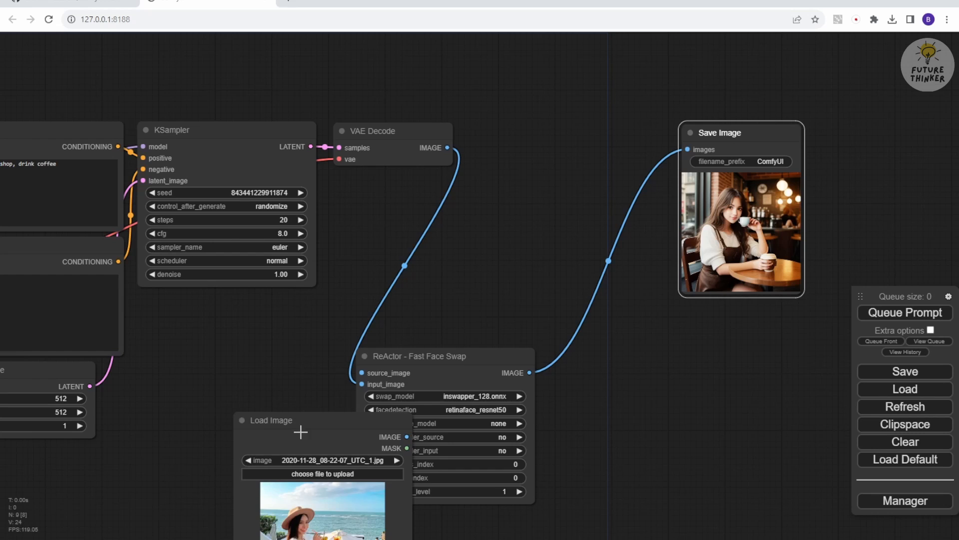
click(321, 460)
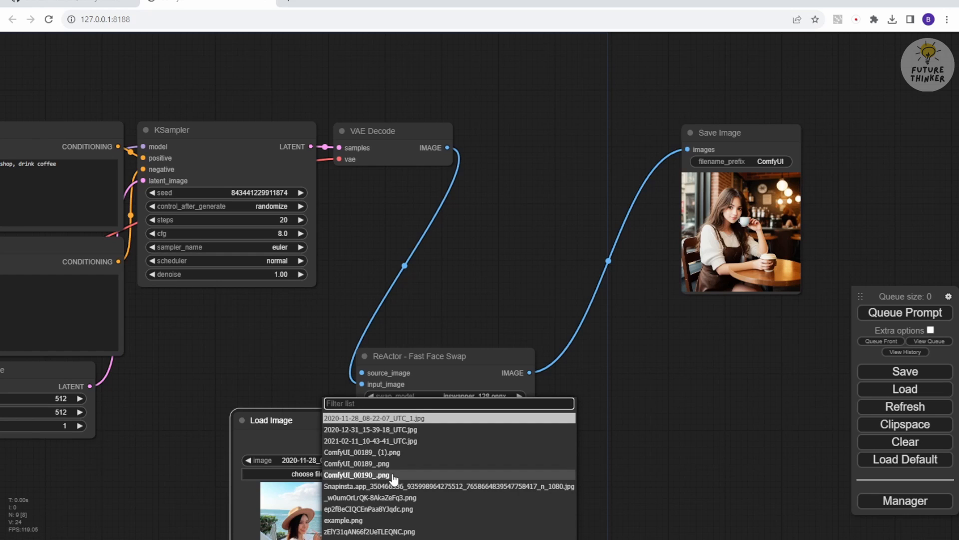
click(369, 508)
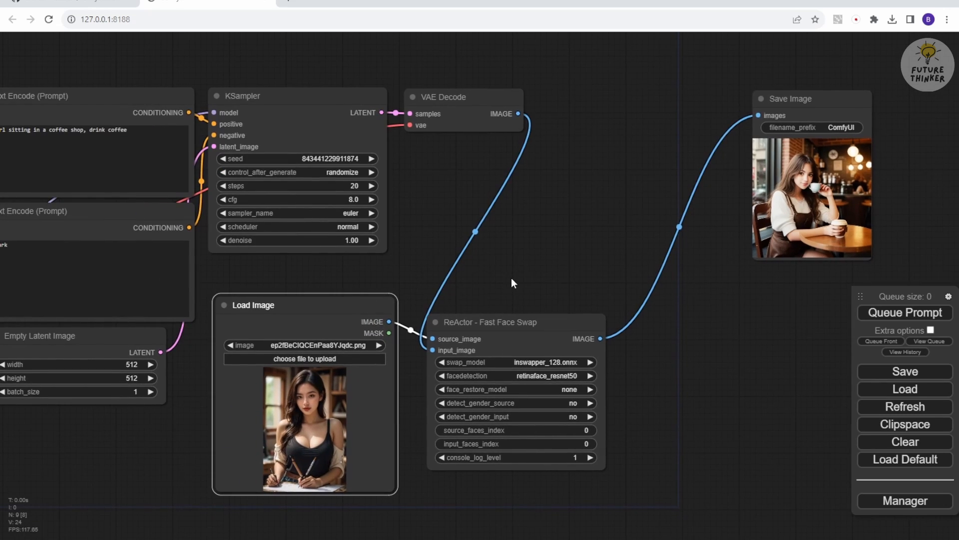
mouse_move(533, 281)
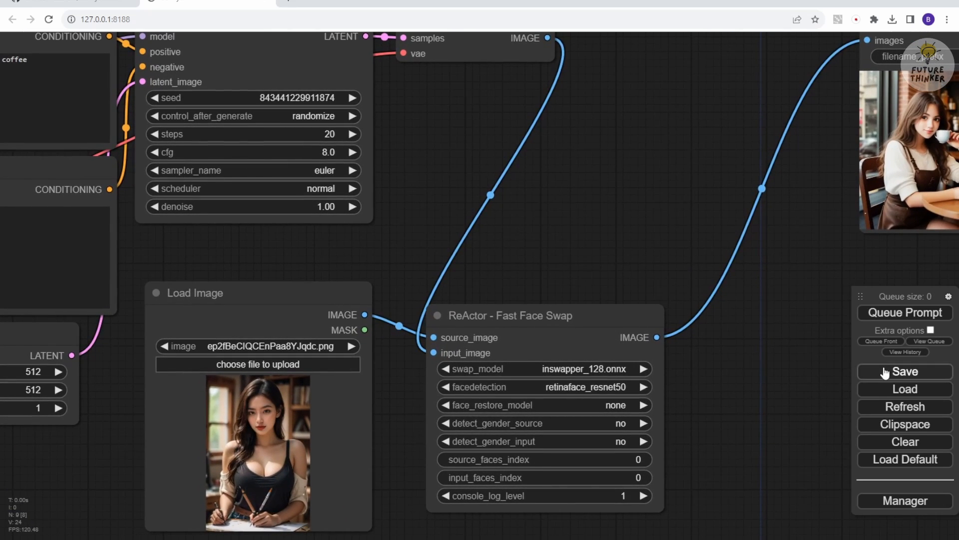
mouse_move(704, 384)
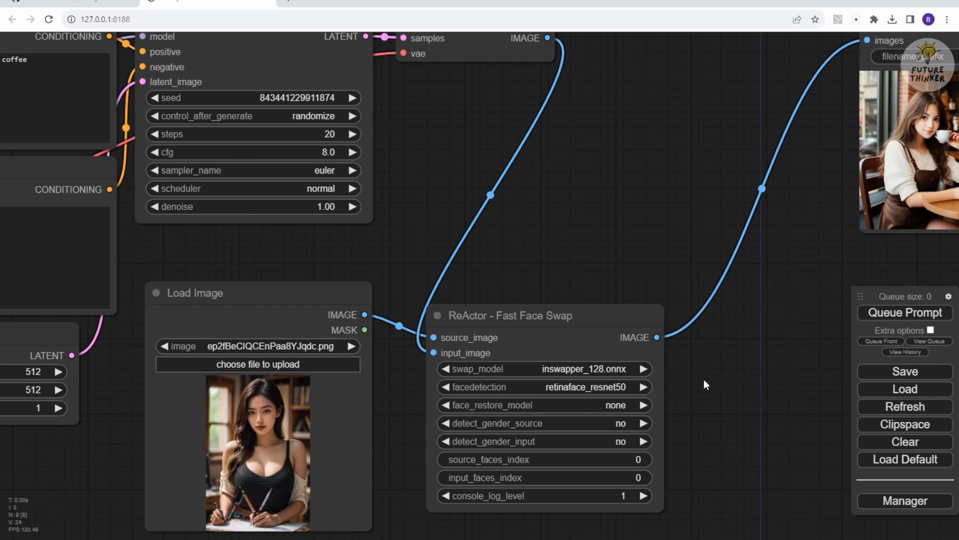
click(904, 501)
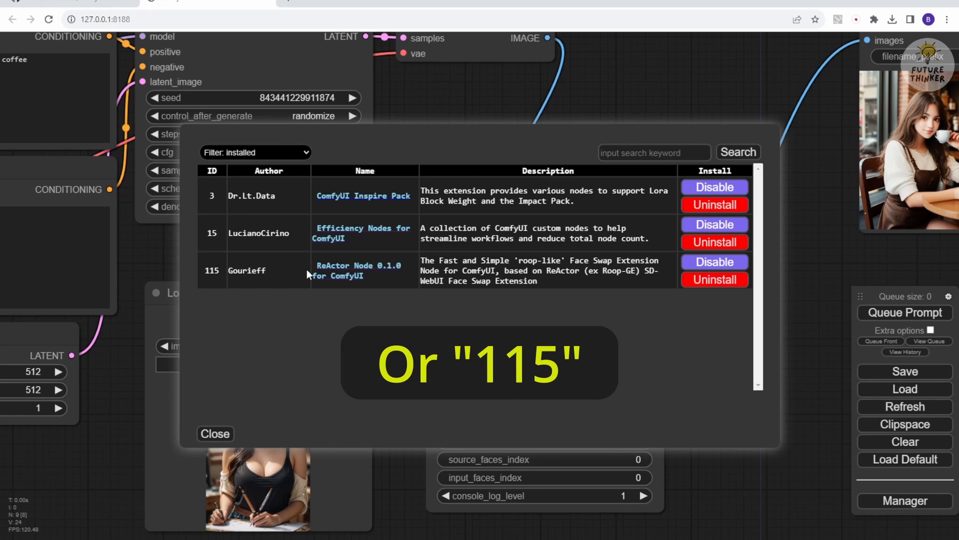
double_click(358, 270)
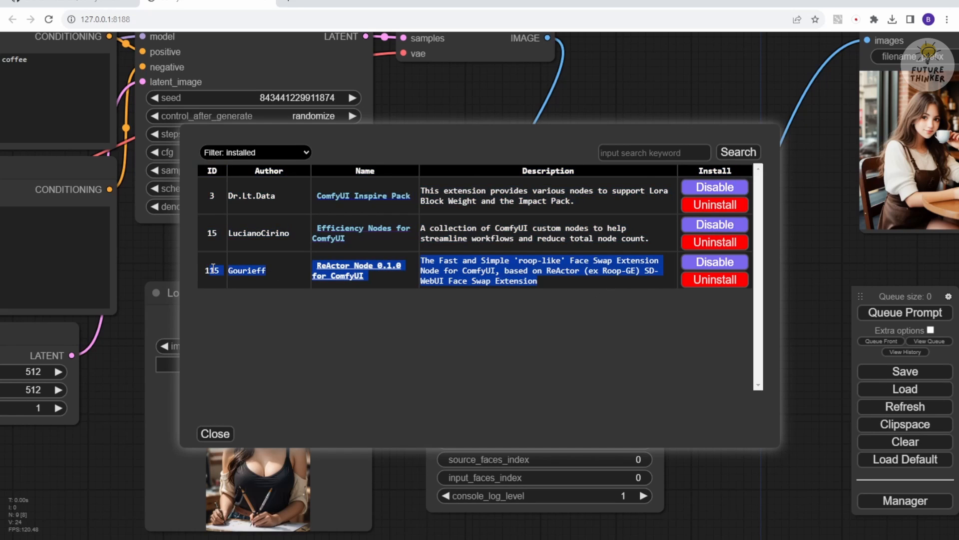
click(561, 309)
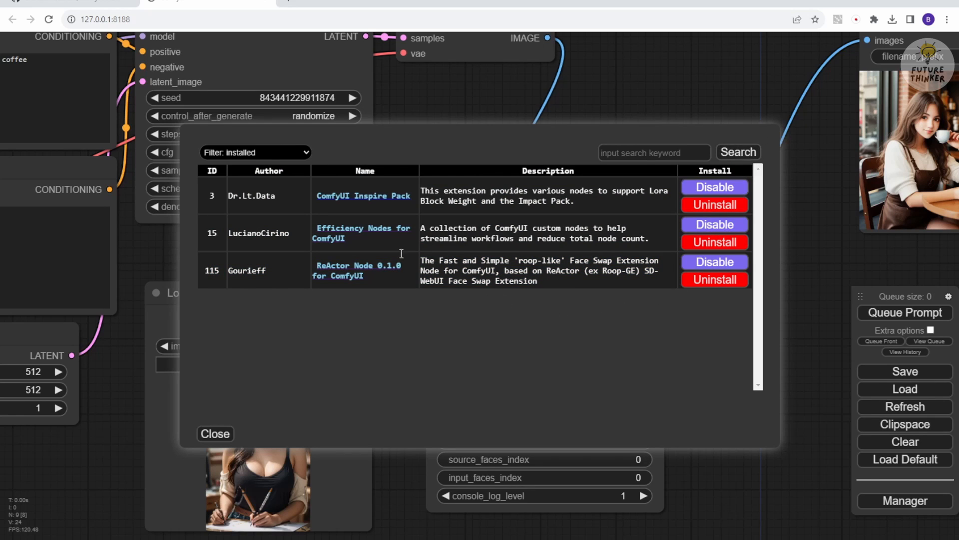
click(215, 433)
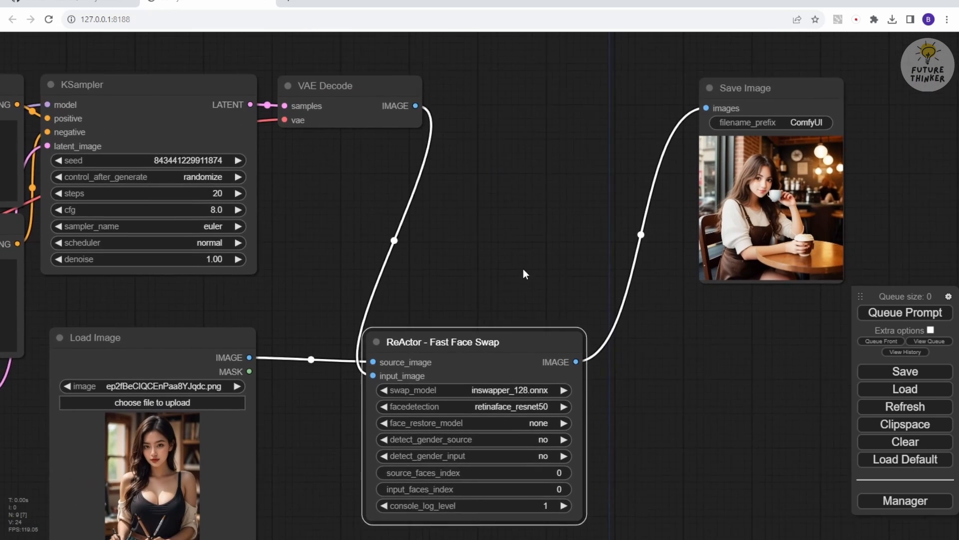
scroll(down, 3)
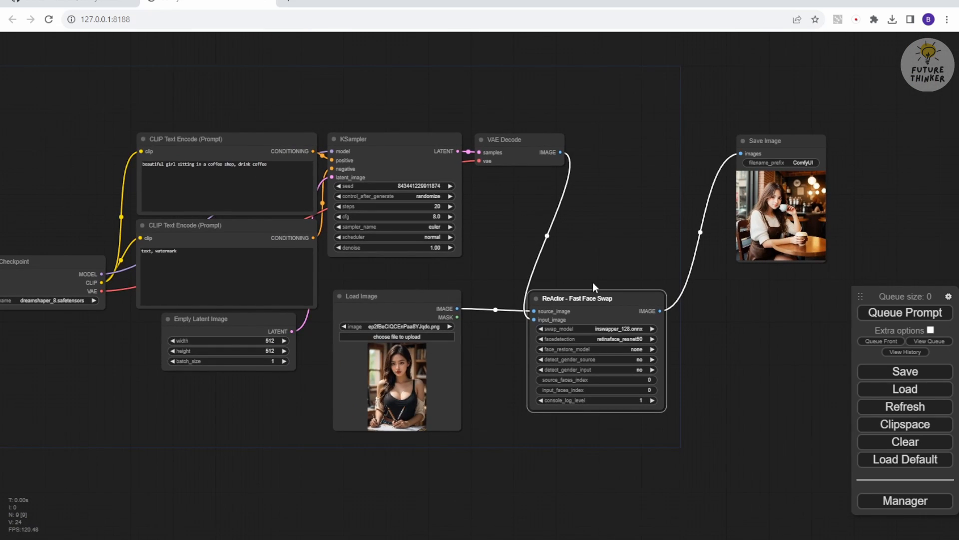
drag(594, 288, 585, 277)
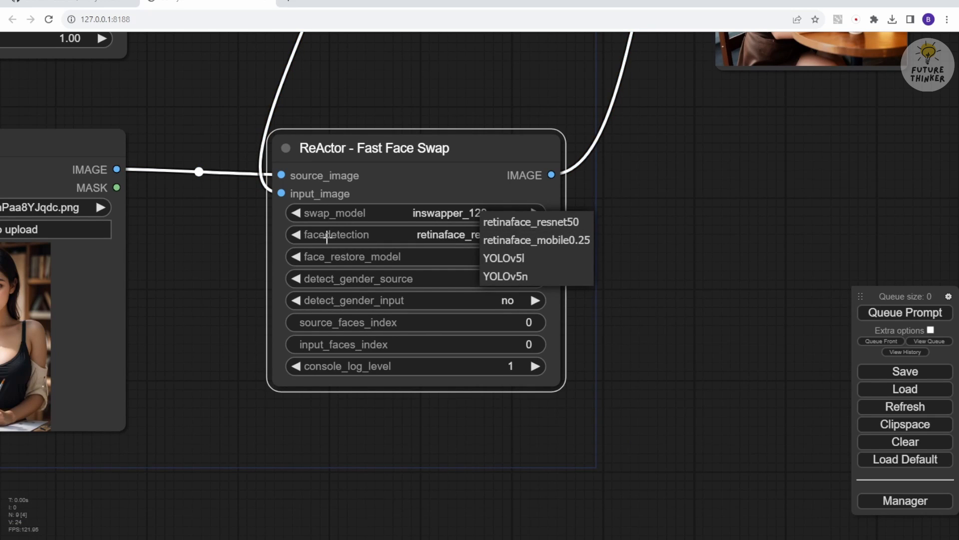
mouse_move(503, 276)
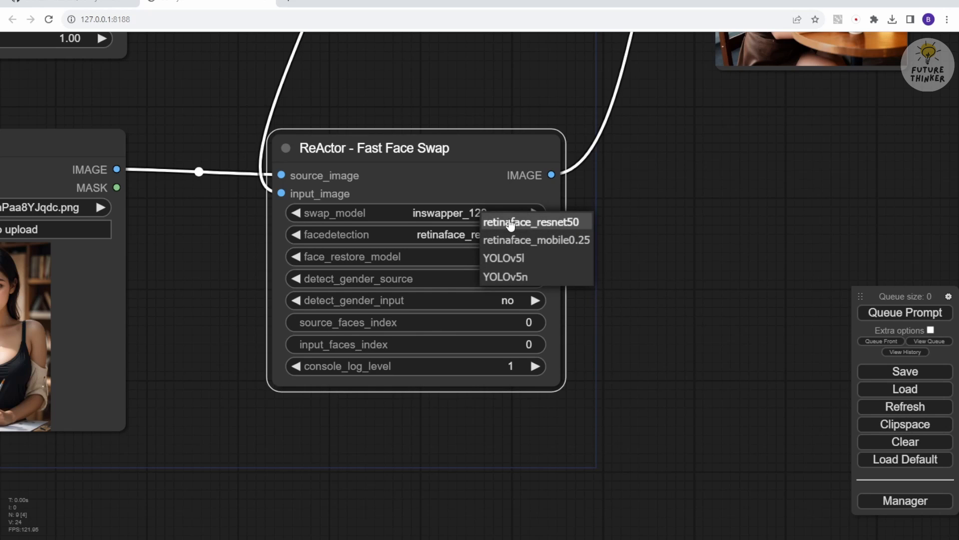
click(531, 222)
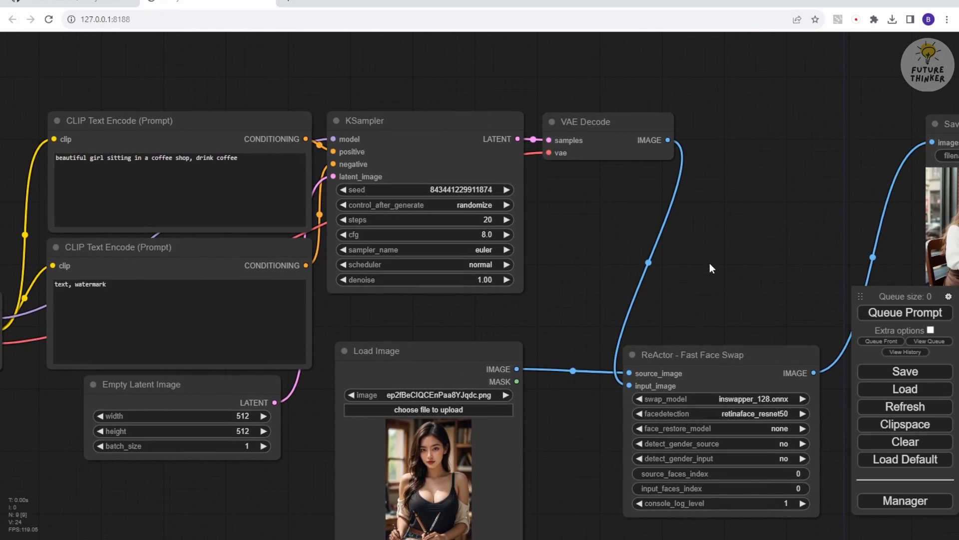
Queue the face-swap workflow and run it again for new seeds.
click(905, 312)
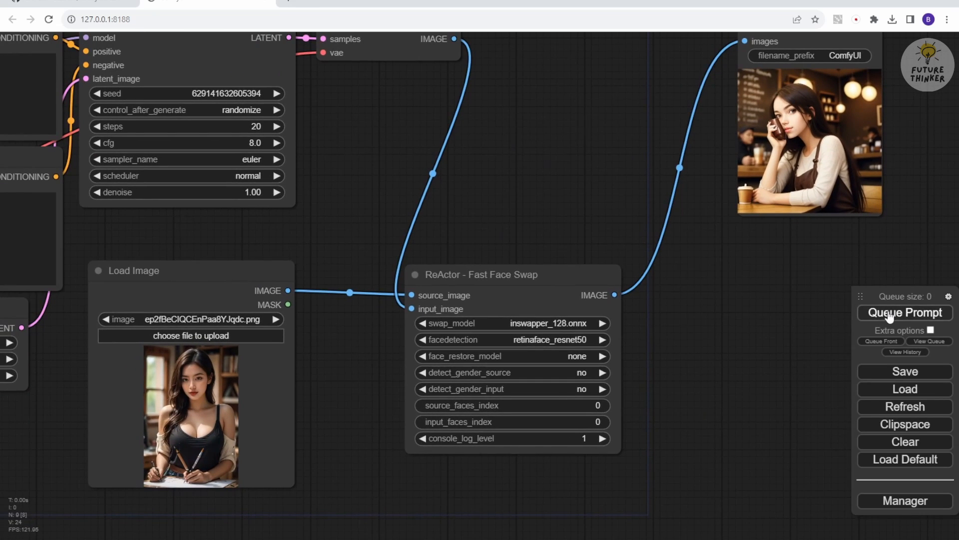
click(904, 312)
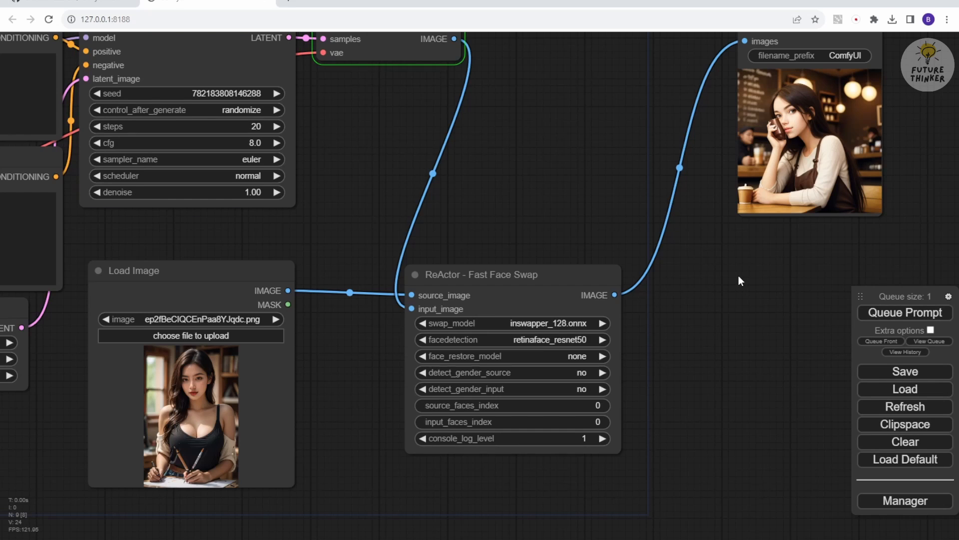
click(481, 273)
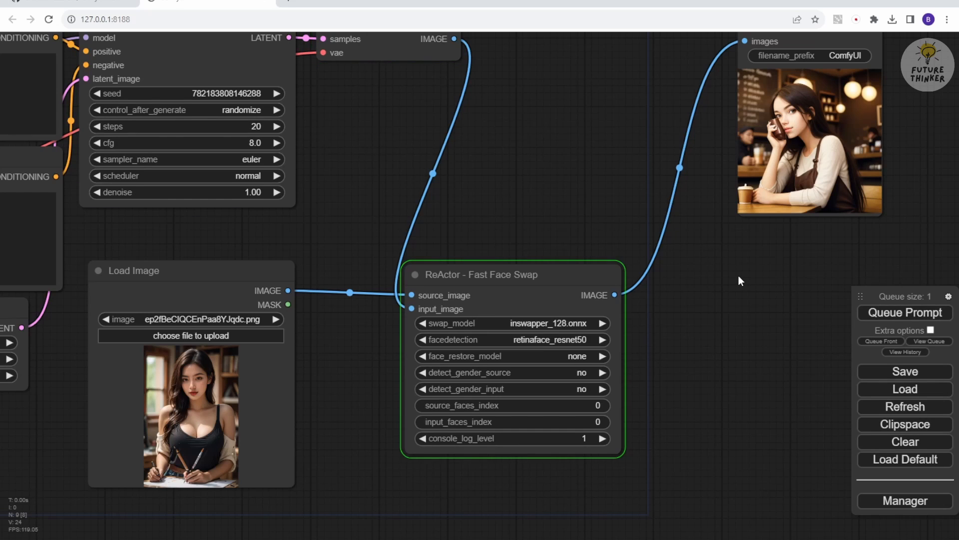
click(904, 312)
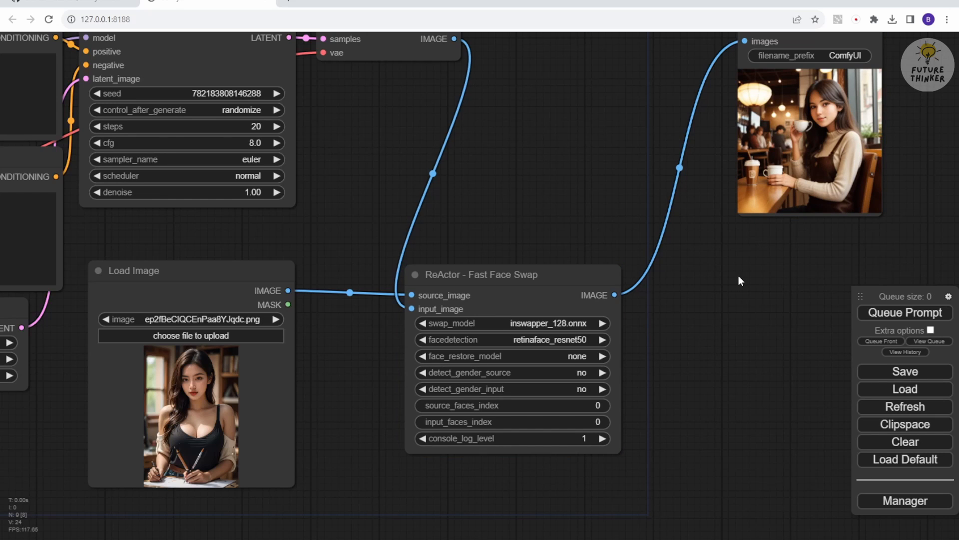
Set ReActor face detection to YOLOv5l and queue another generation.
click(512, 340)
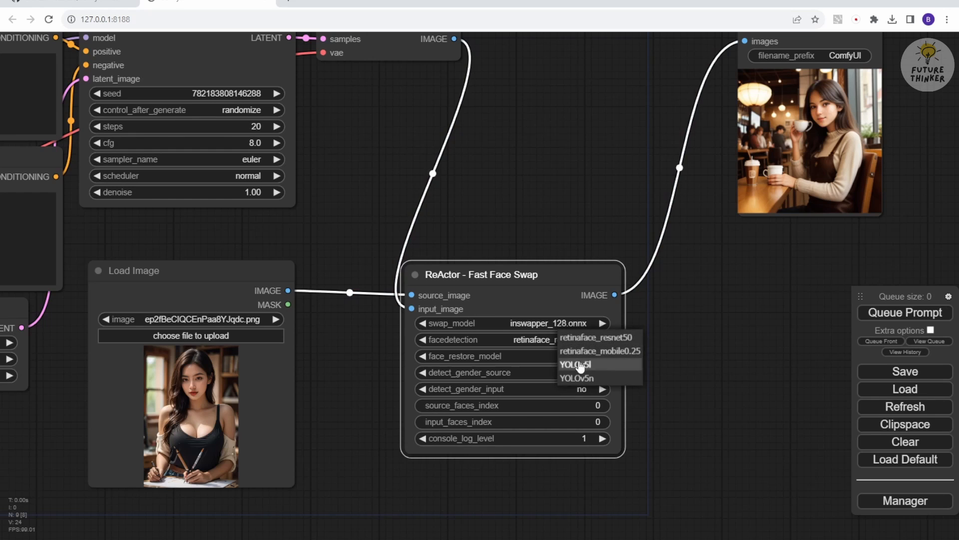
click(574, 364)
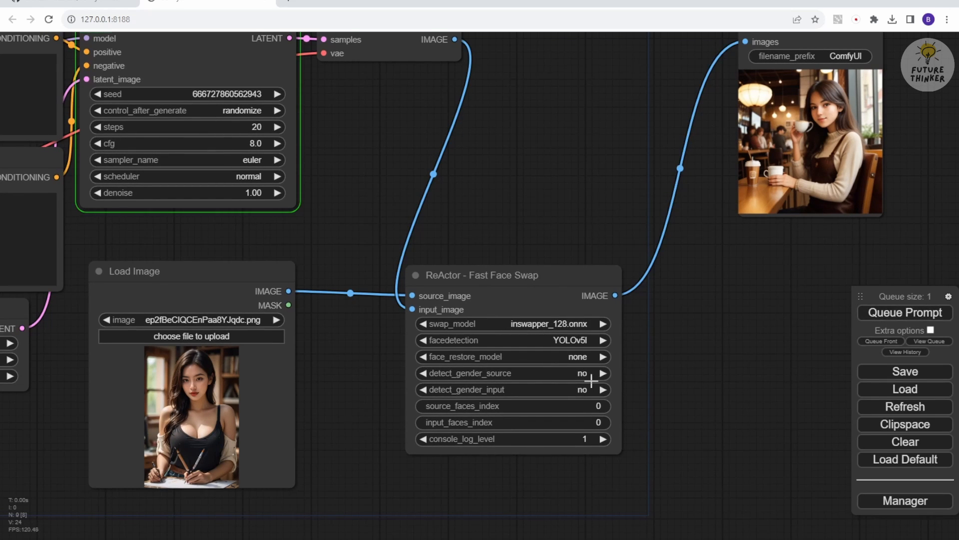
mouse_move(740, 355)
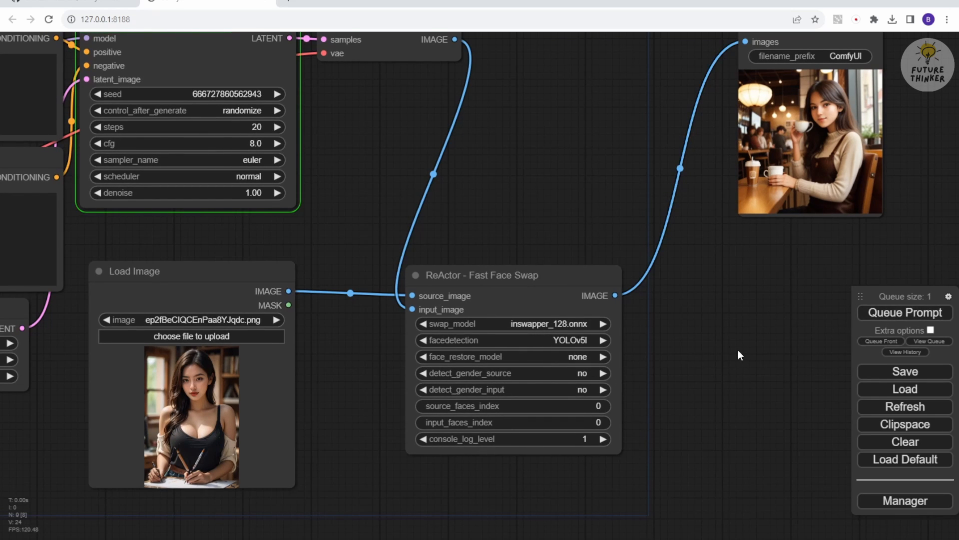
click(484, 275)
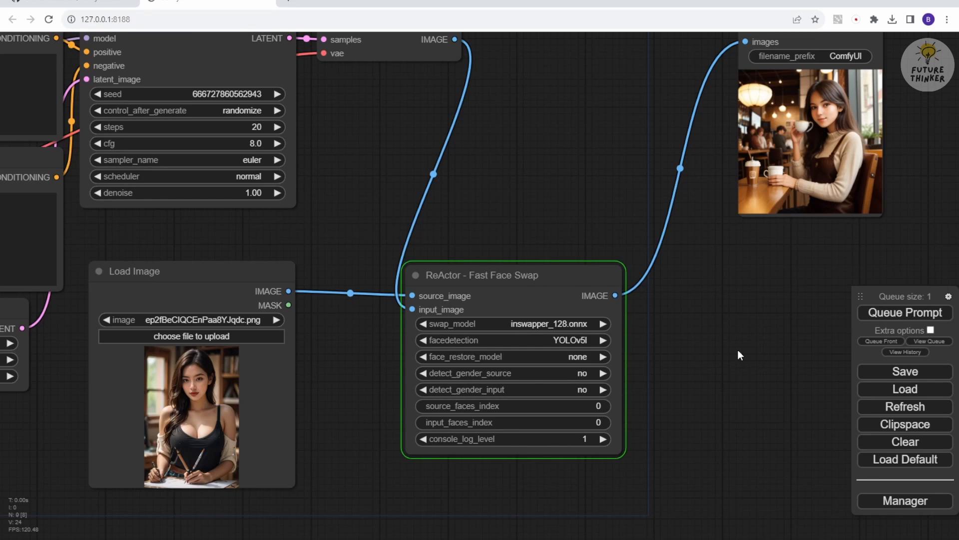
click(904, 313)
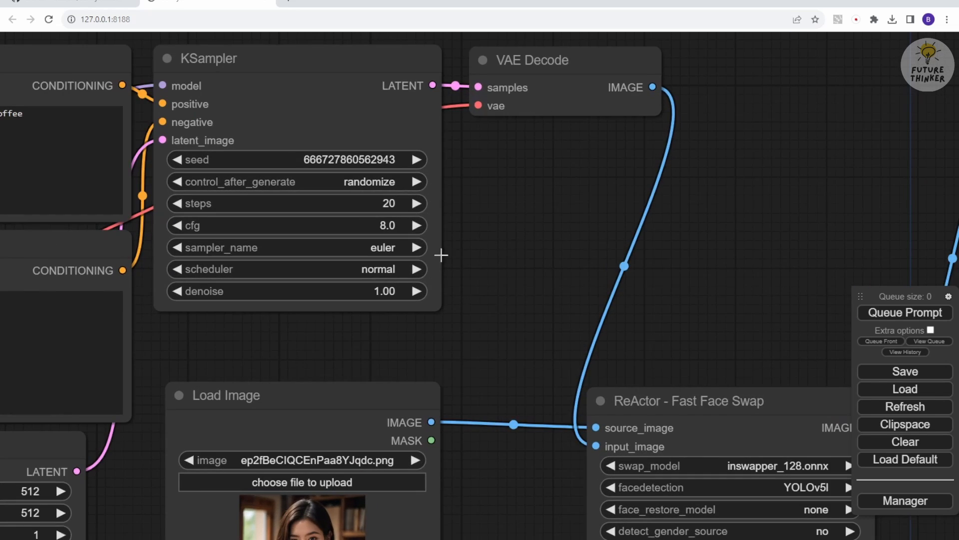
Set KSampler to dpmpp_2m_sde with cfg 7.0 and queue the workflow again.
click(296, 247)
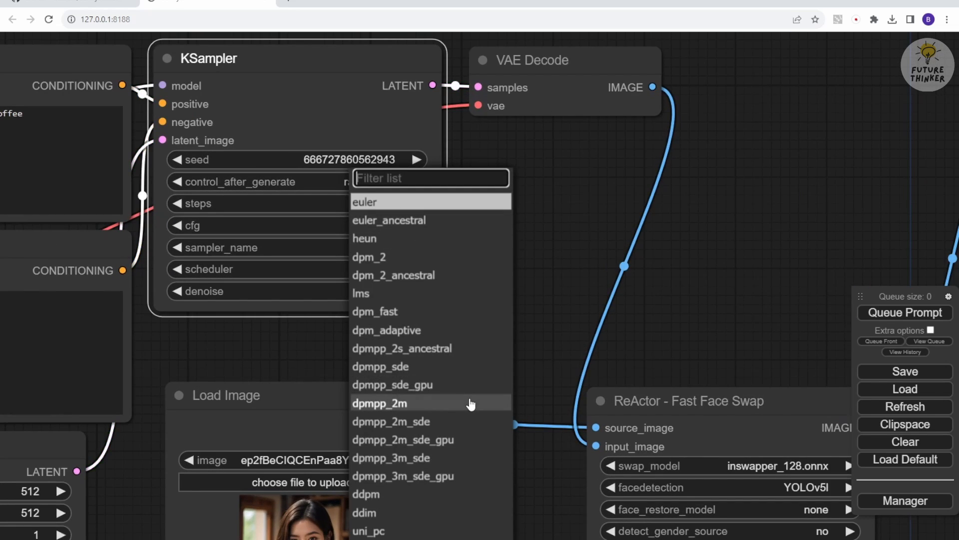
click(379, 403)
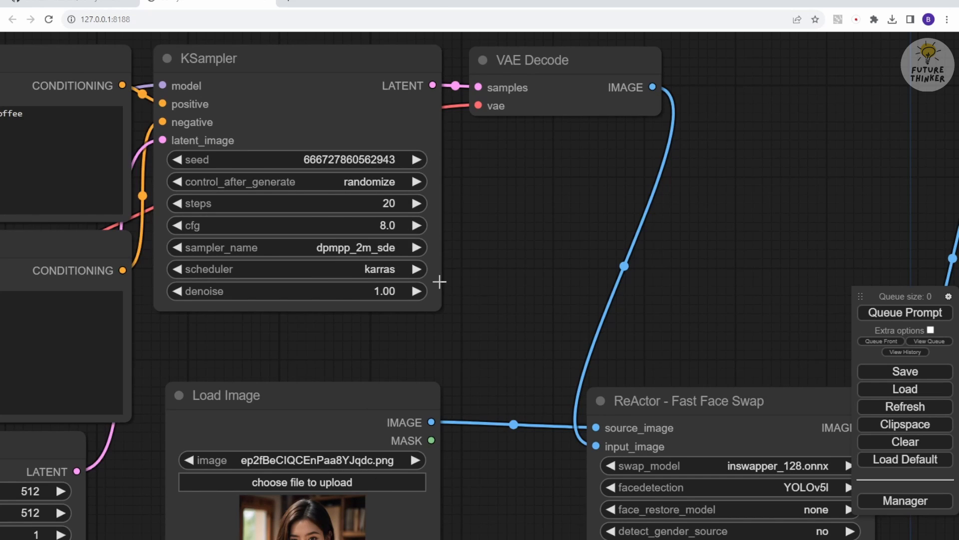
mouse_move(342, 230)
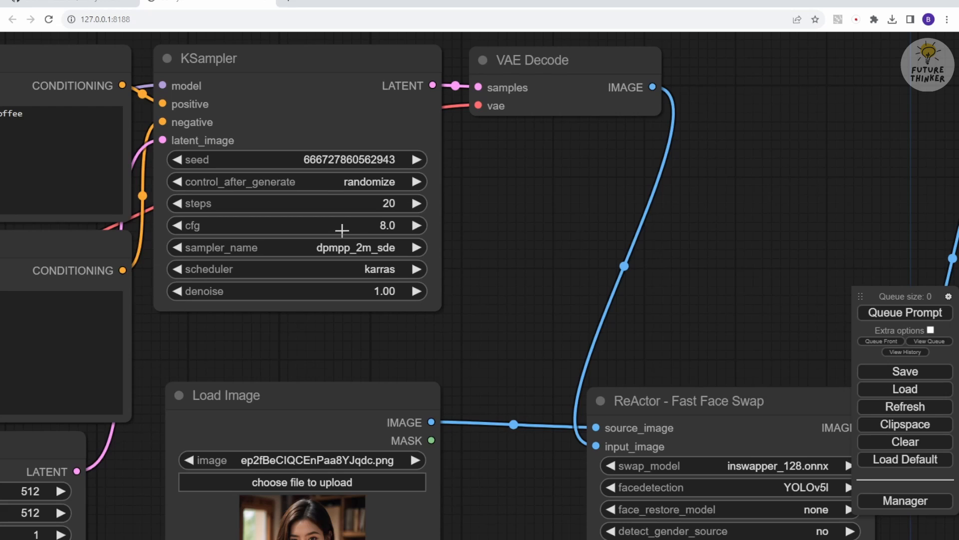
click(387, 224)
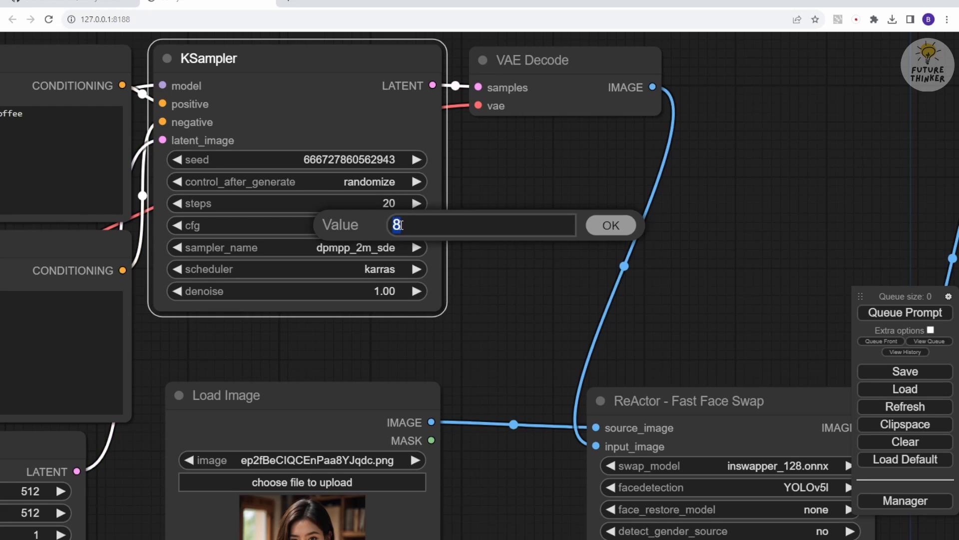
click(609, 225)
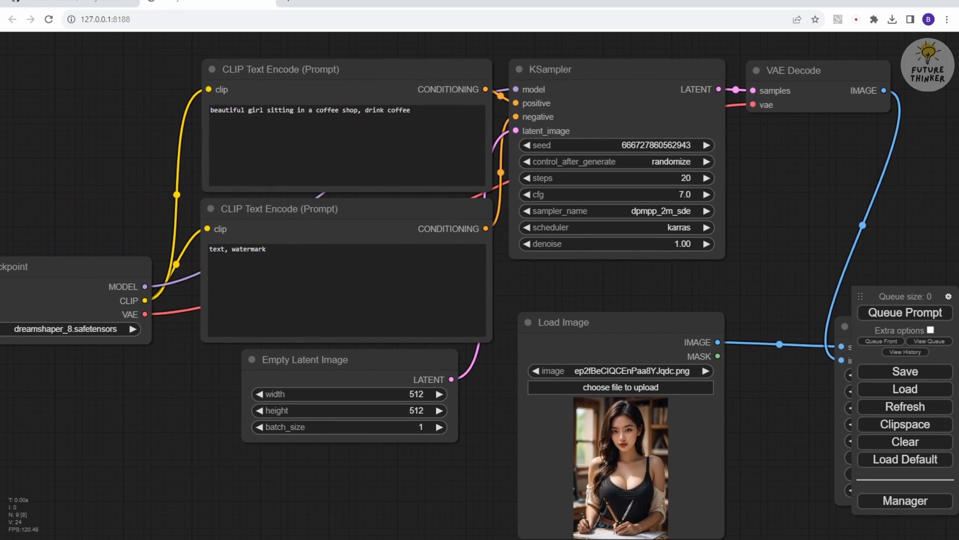
click(70, 329)
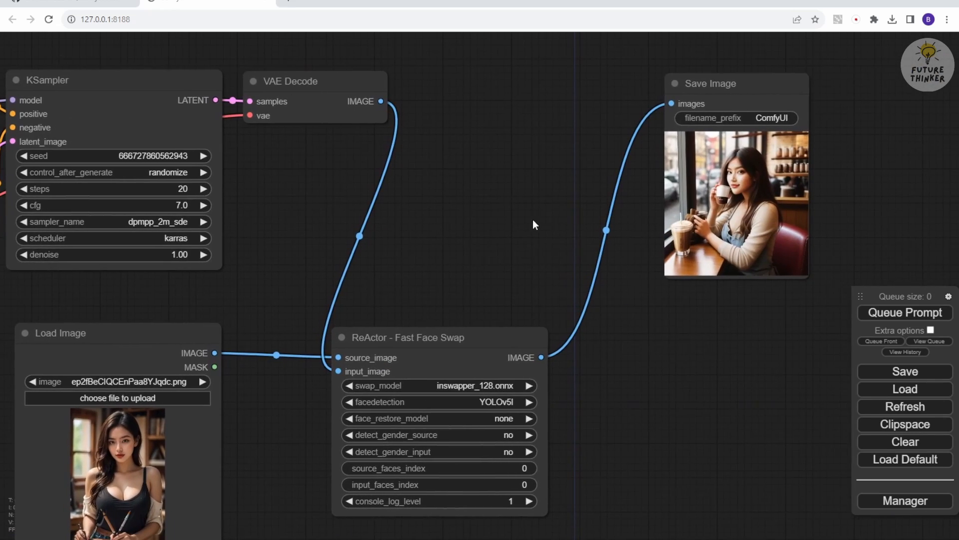
click(904, 313)
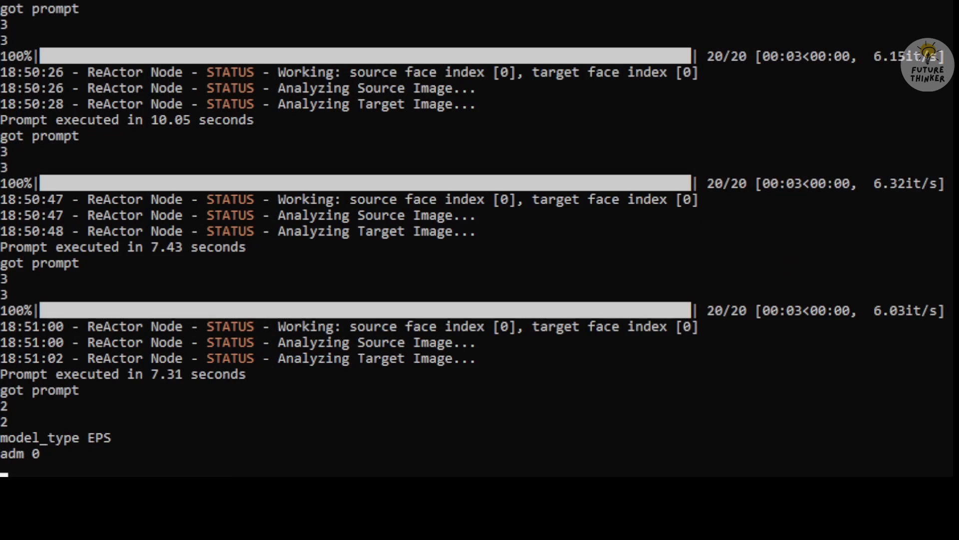
Scroll the console log to follow KSampler progress and ReActor status.
scroll(down, 3)
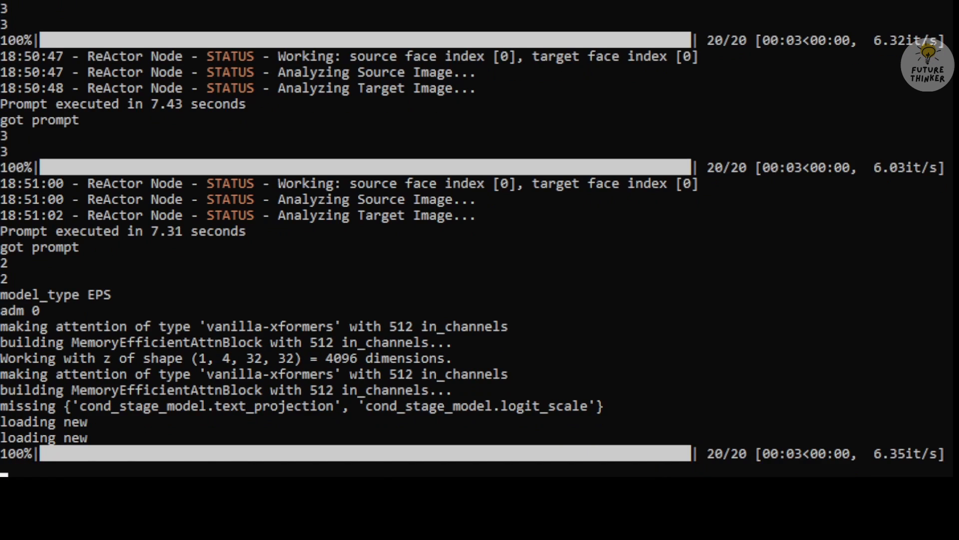
scroll(down, 3)
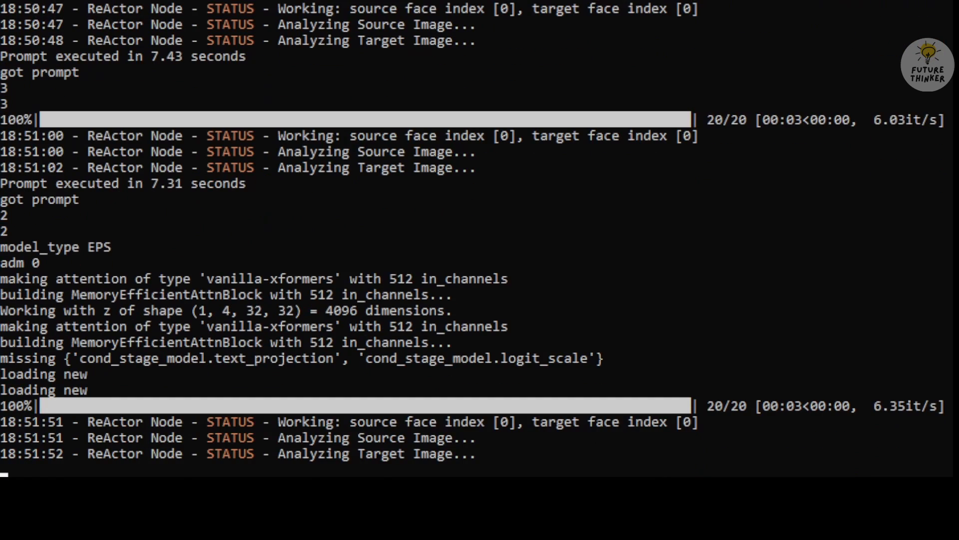
scroll(down, 3)
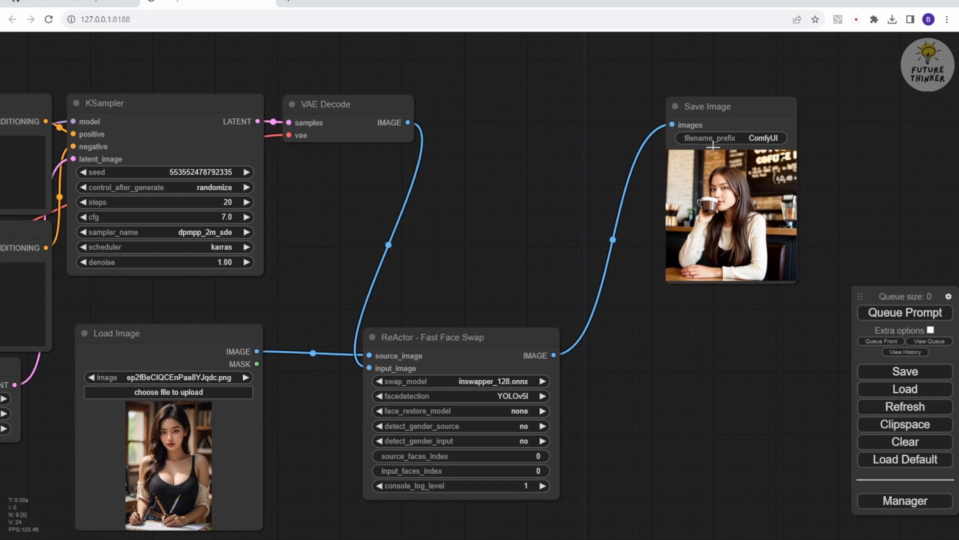
Rearrange nodes around the face swap and queue another run producing four café portraits.
drag(431, 336, 454, 248)
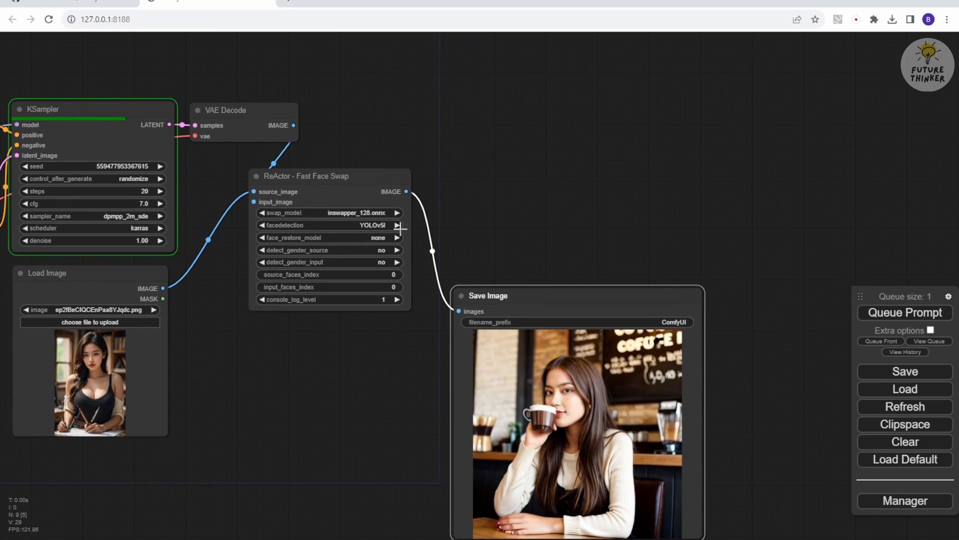
mouse_move(603, 248)
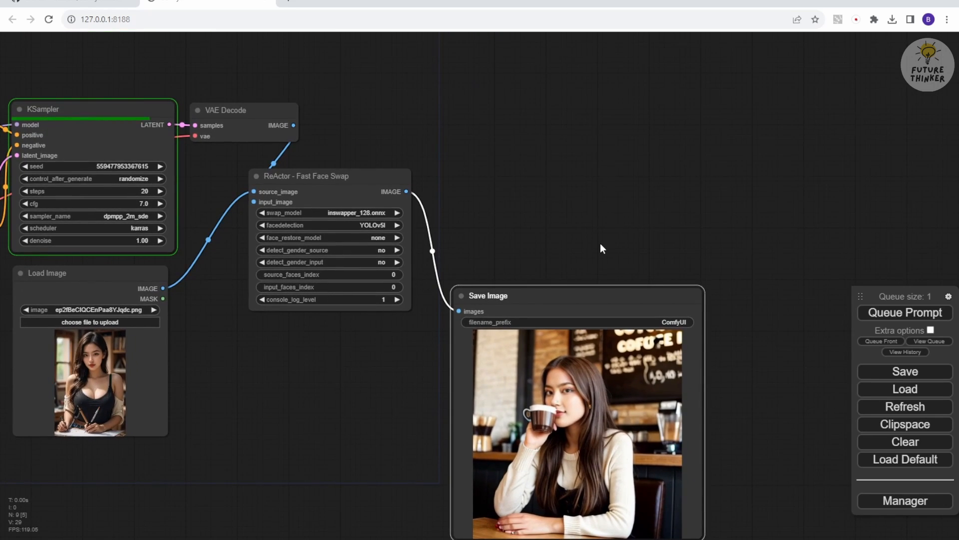
click(225, 110)
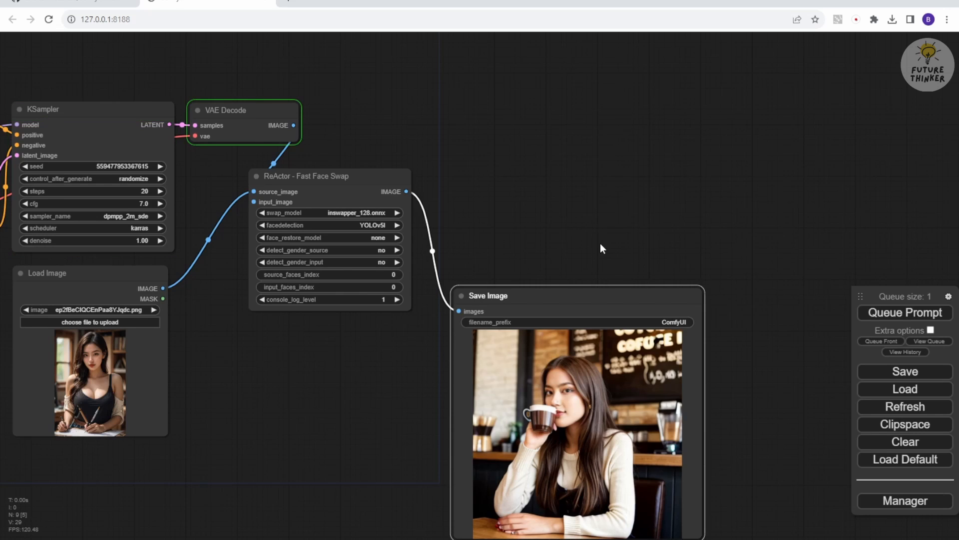
click(308, 176)
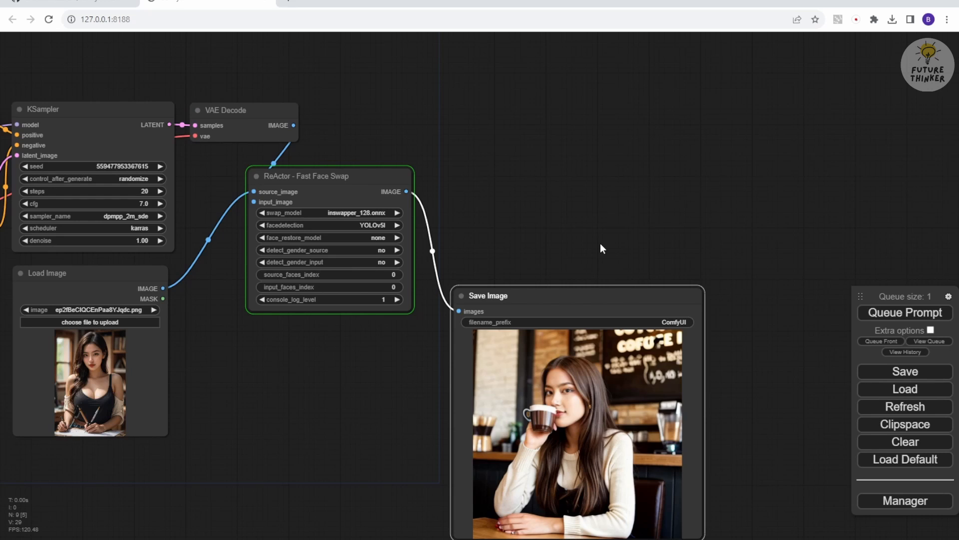
mouse_move(608, 241)
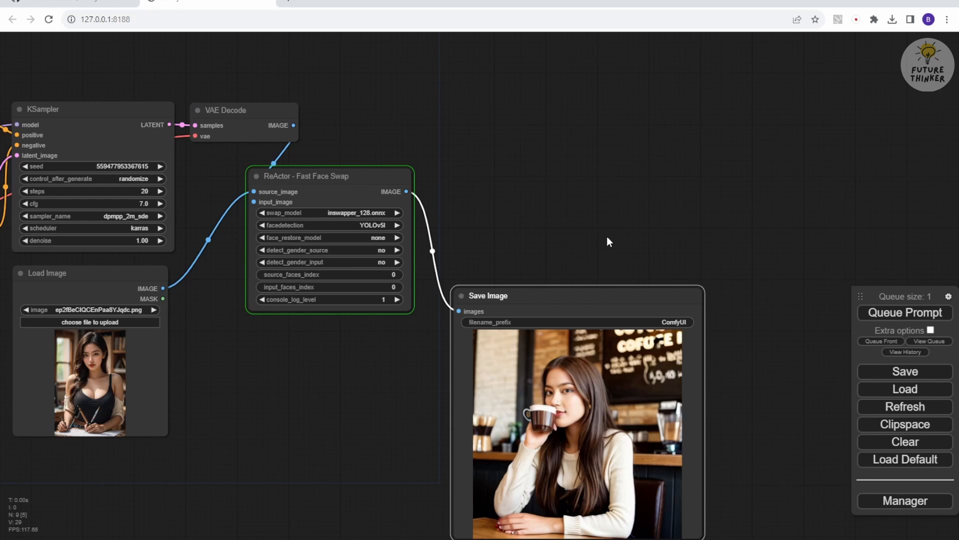
mouse_move(578, 239)
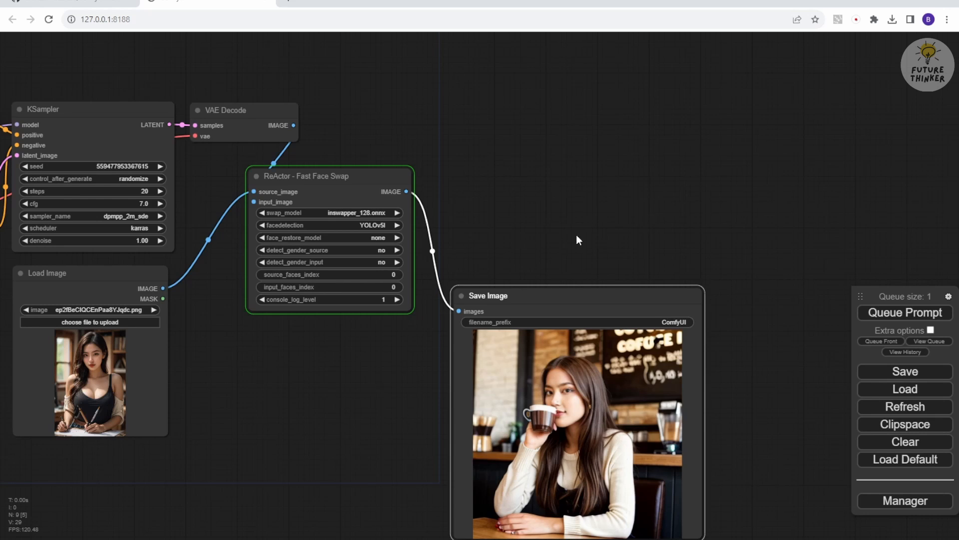
mouse_move(575, 242)
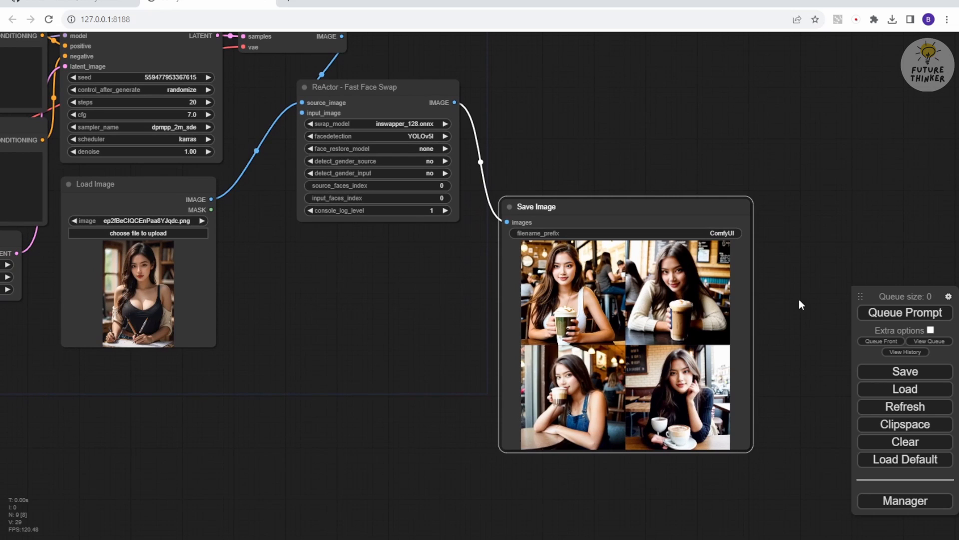
mouse_move(655, 308)
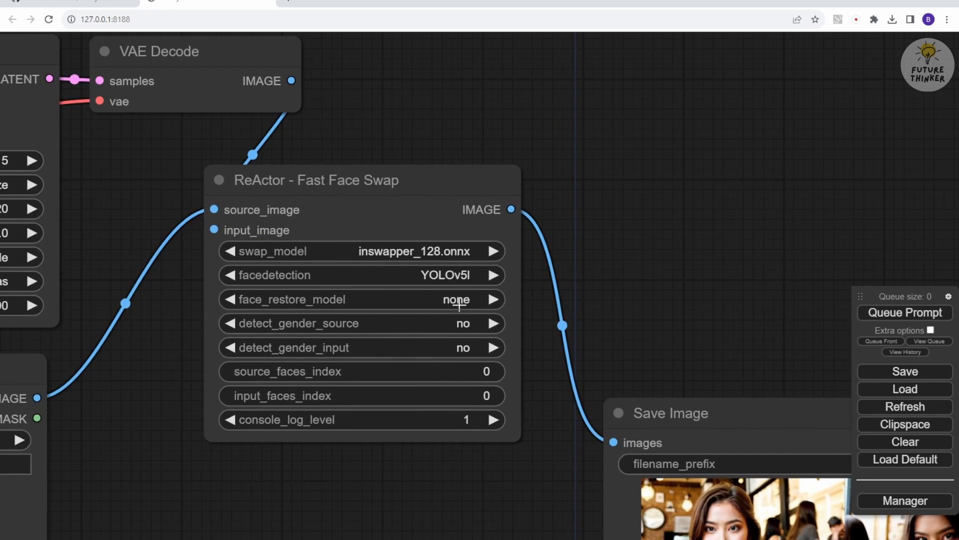
Set ReActor detect_gender_source and detect_gender_input to female and queue the prompt.
click(316, 179)
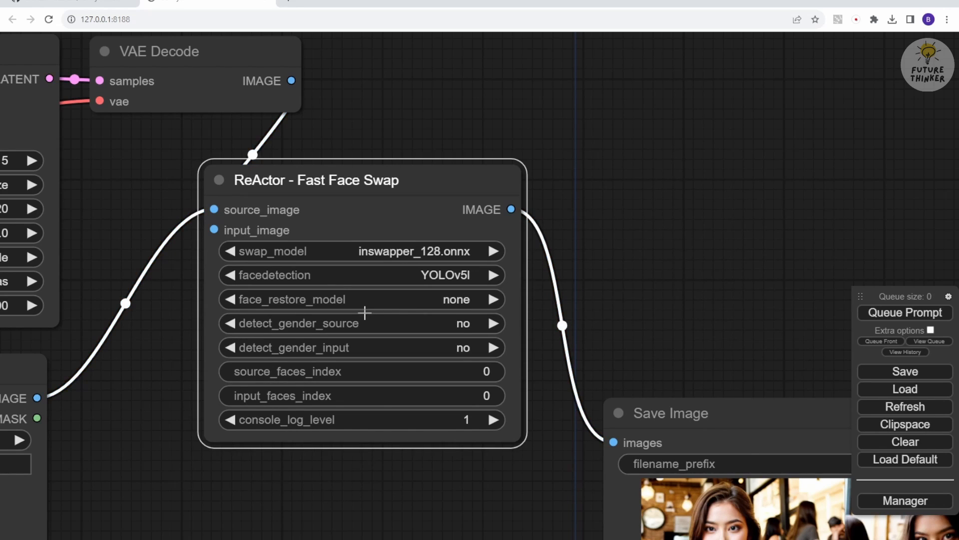
click(492, 323)
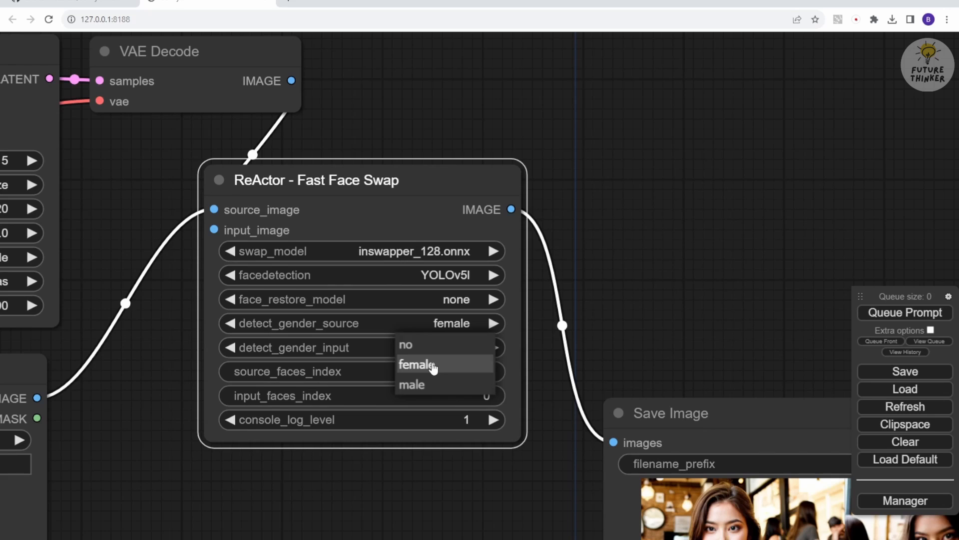
click(416, 364)
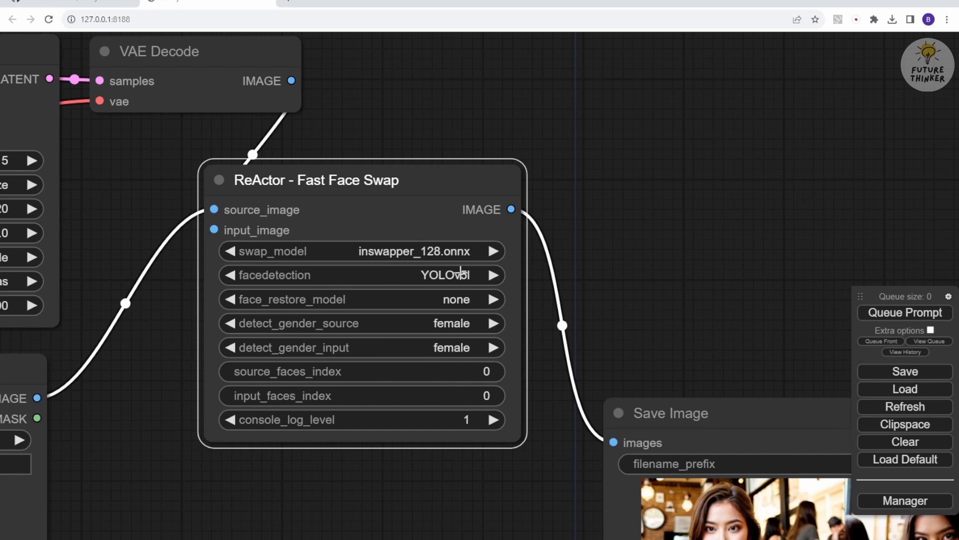
click(493, 275)
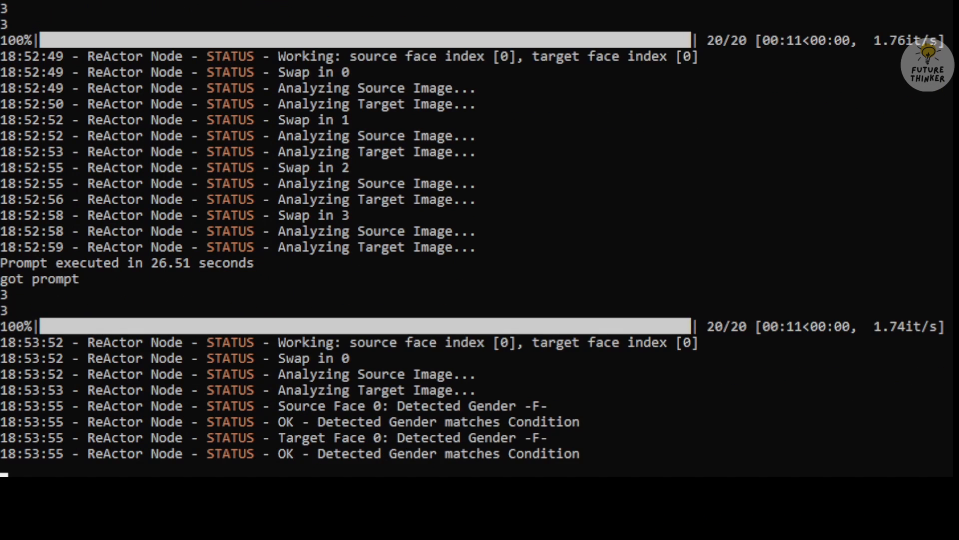
Scroll the console log showing female faces detected in source and target.
scroll(down, 3)
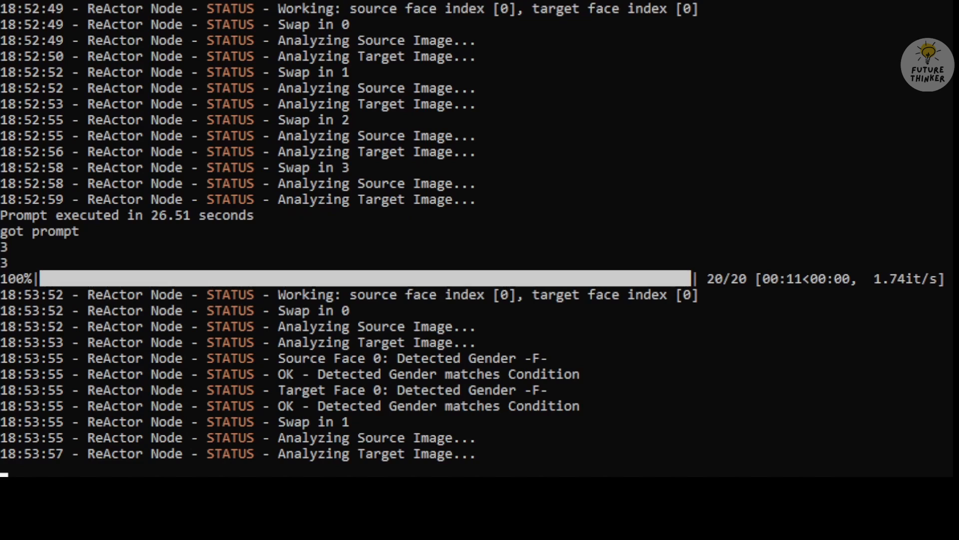
scroll(down, 3)
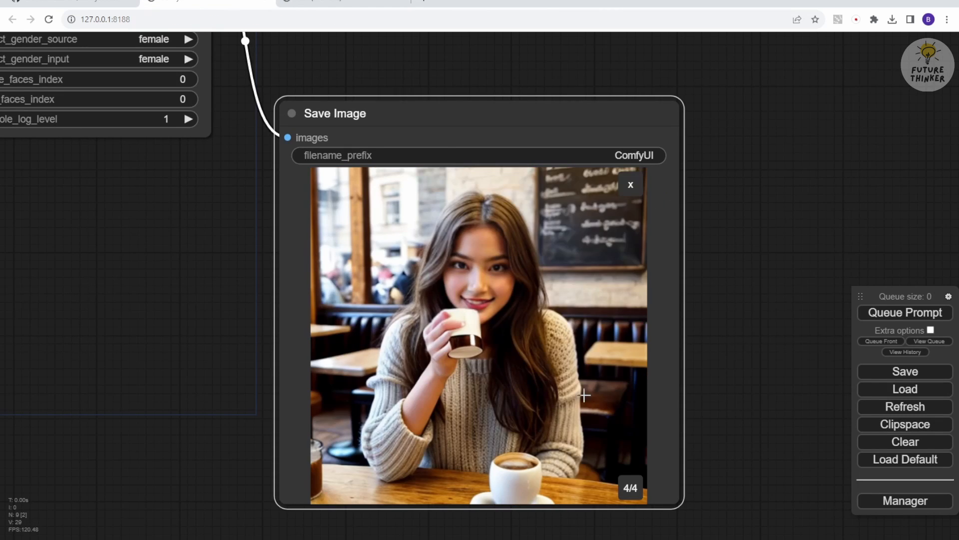
Review the four new portraits, enlarging one, and move the ReActor node further right.
click(478, 330)
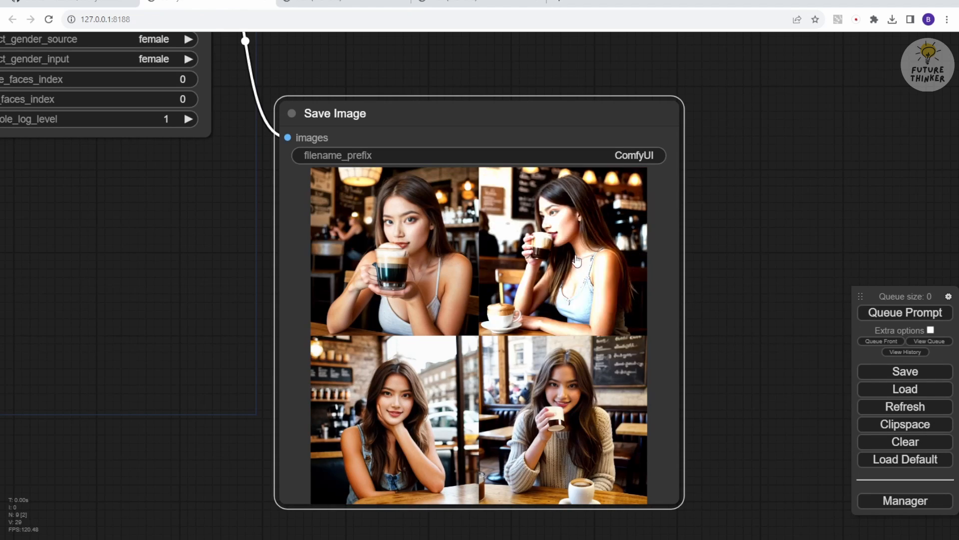
click(561, 251)
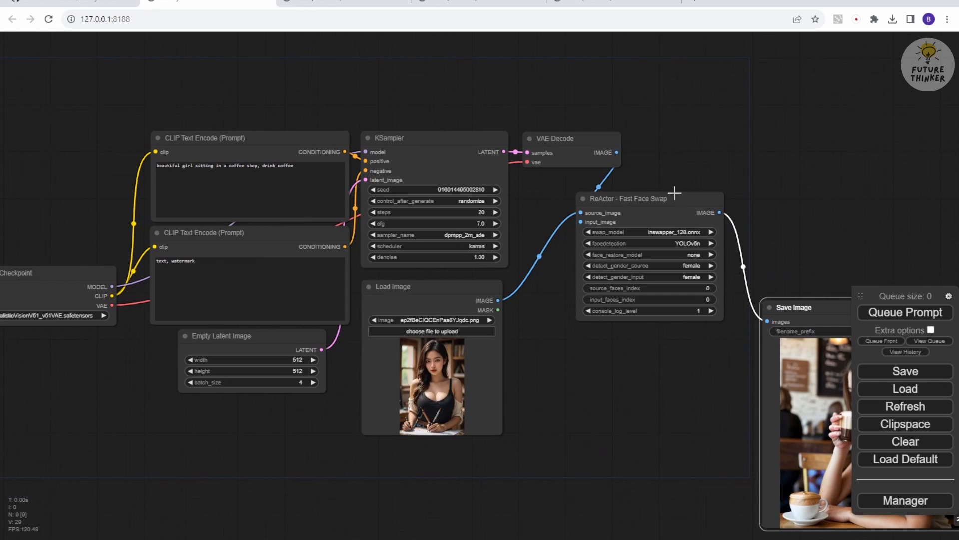
mouse_move(675, 196)
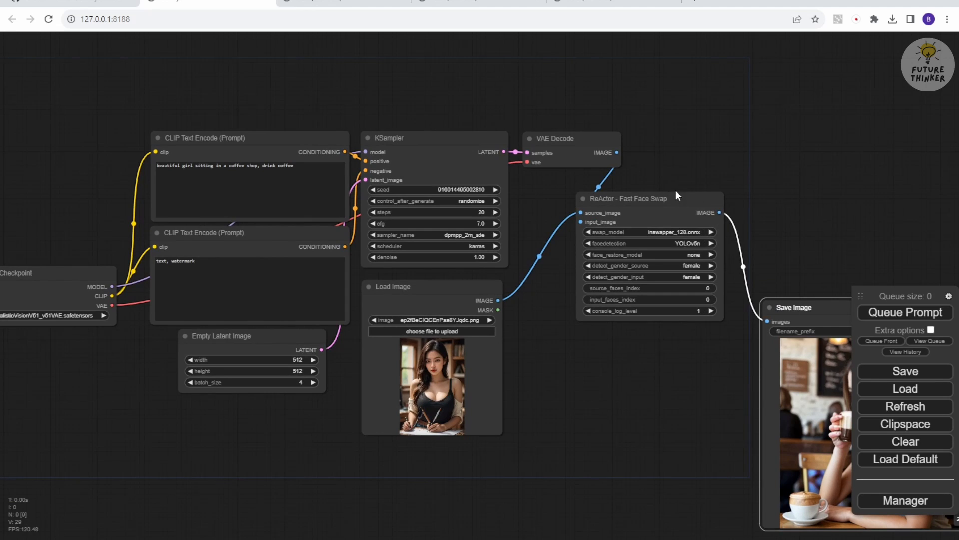
drag(625, 198, 624, 252)
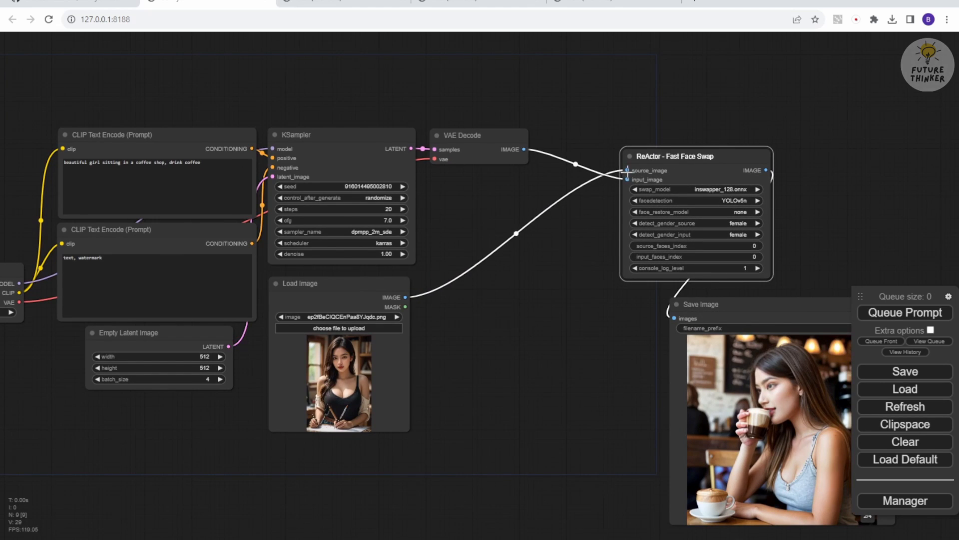
mouse_move(481, 139)
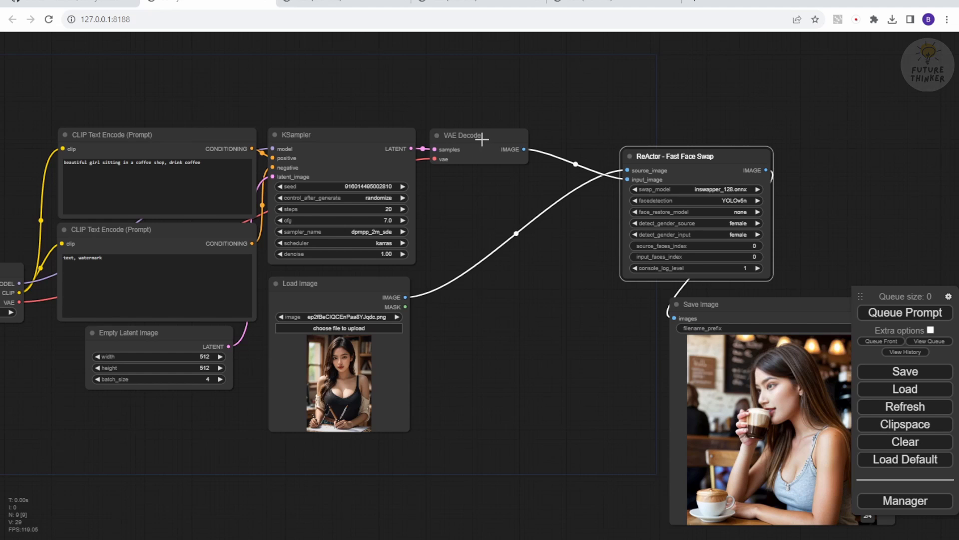